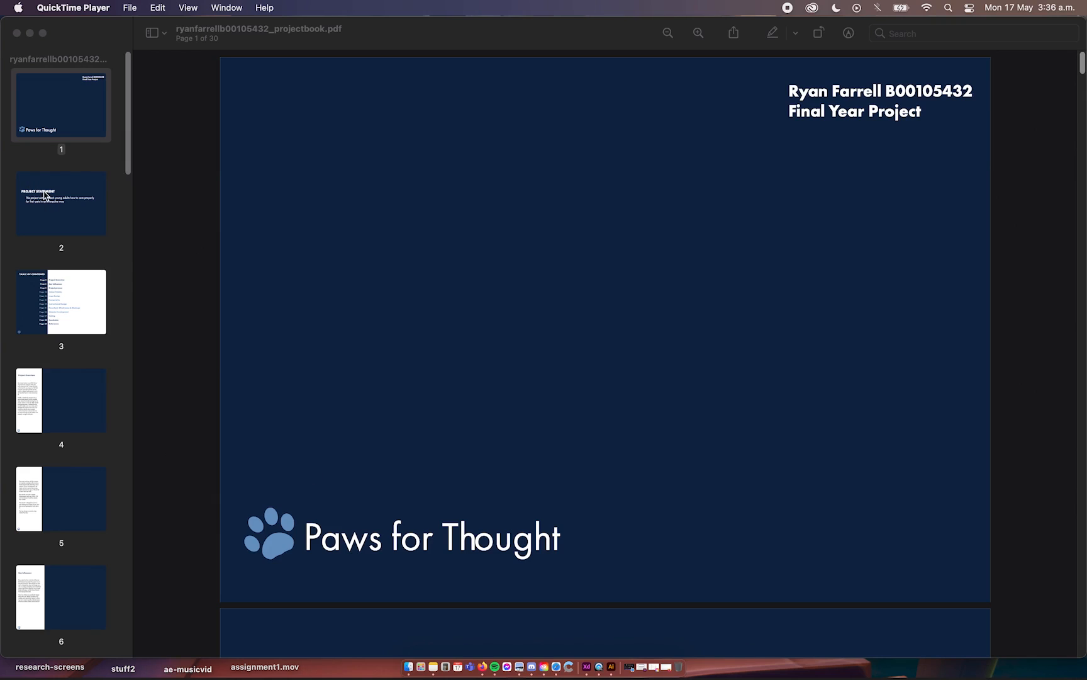
- Move from the Project Statement on page 2 down to the Table of Contents on page 3
left_click(61, 202)
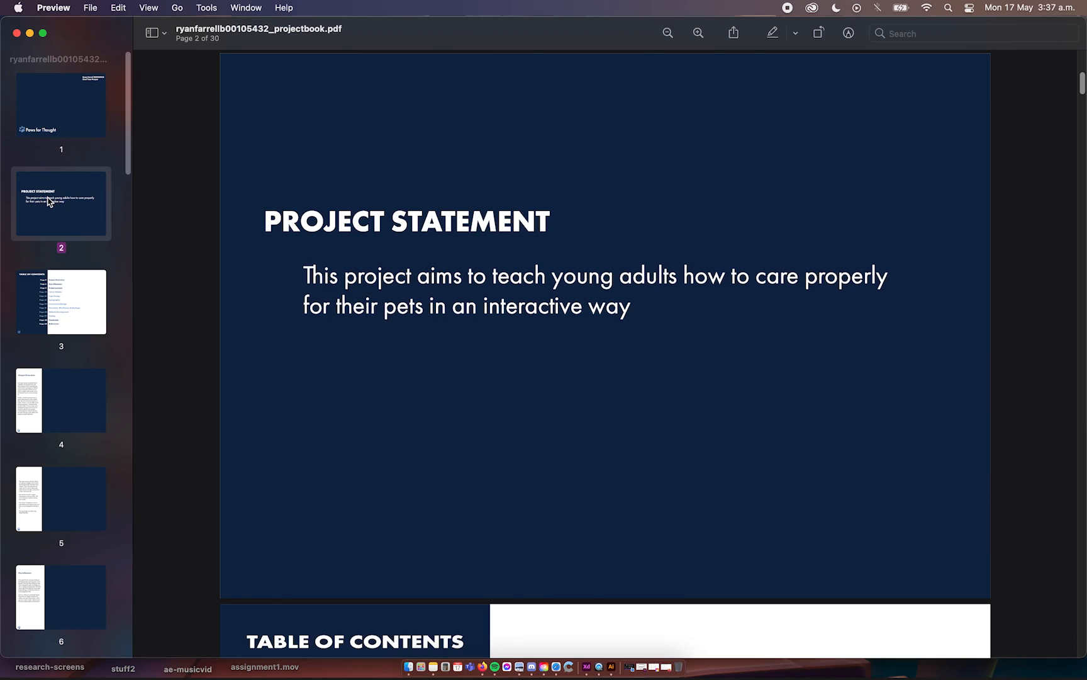
scroll("down", 3)
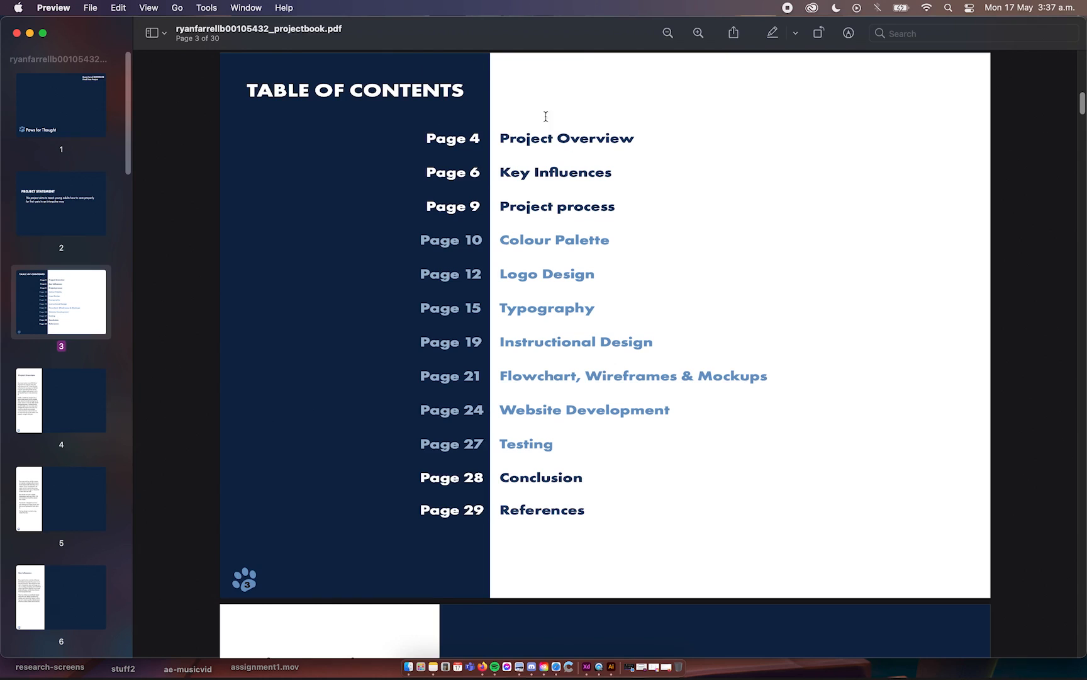
mouse_move(531, 207)
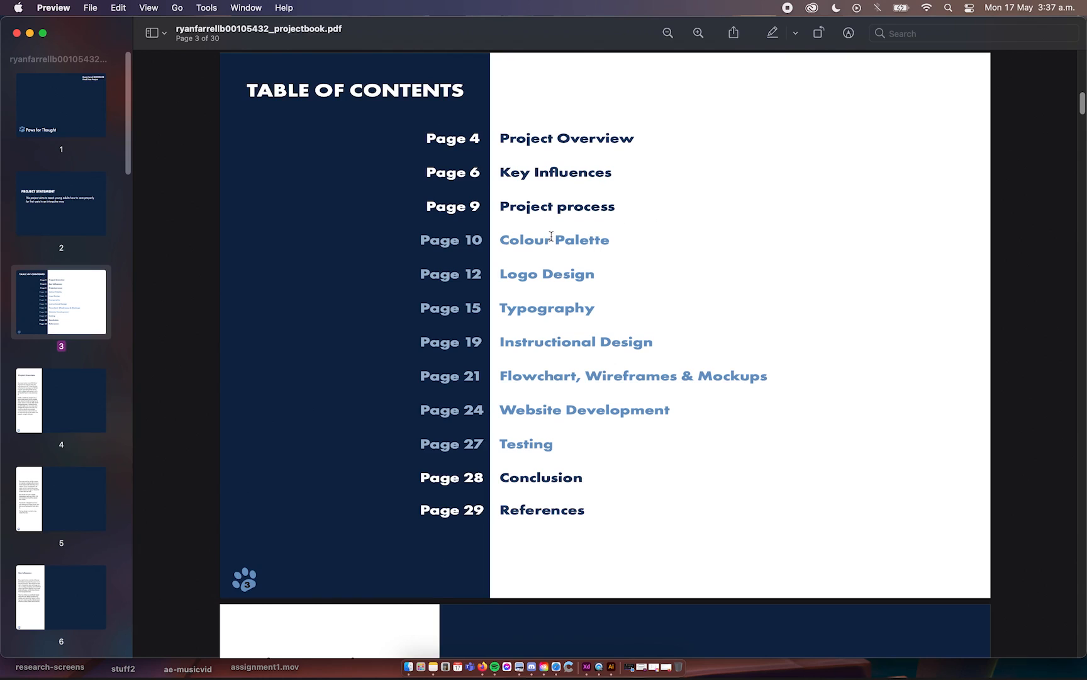
mouse_move(543, 450)
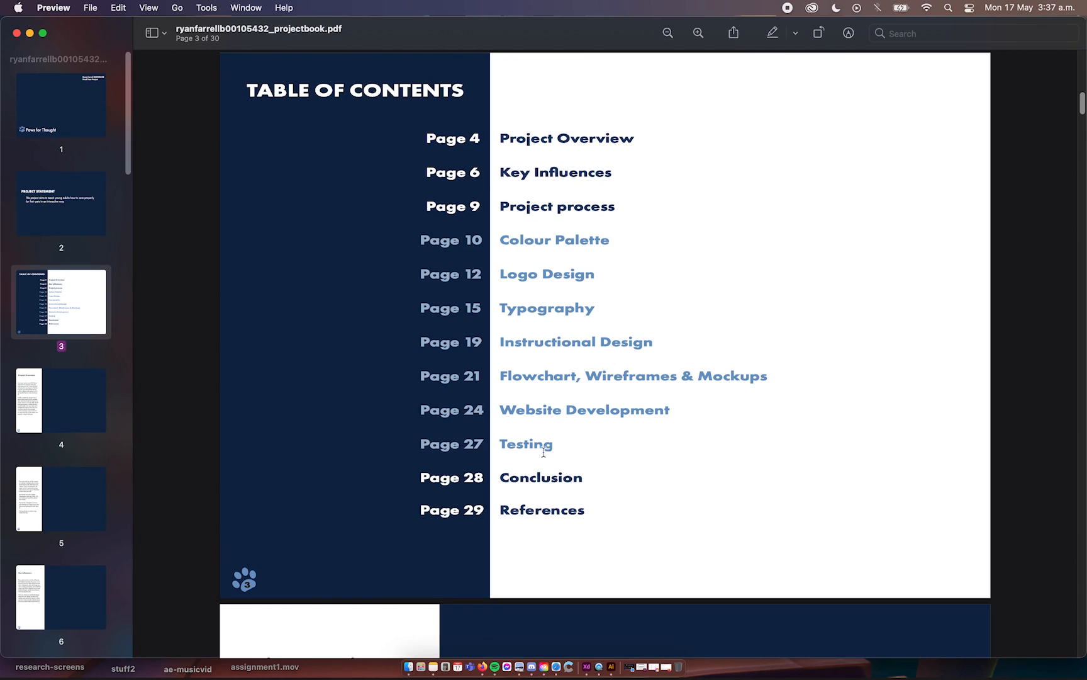
mouse_move(545, 506)
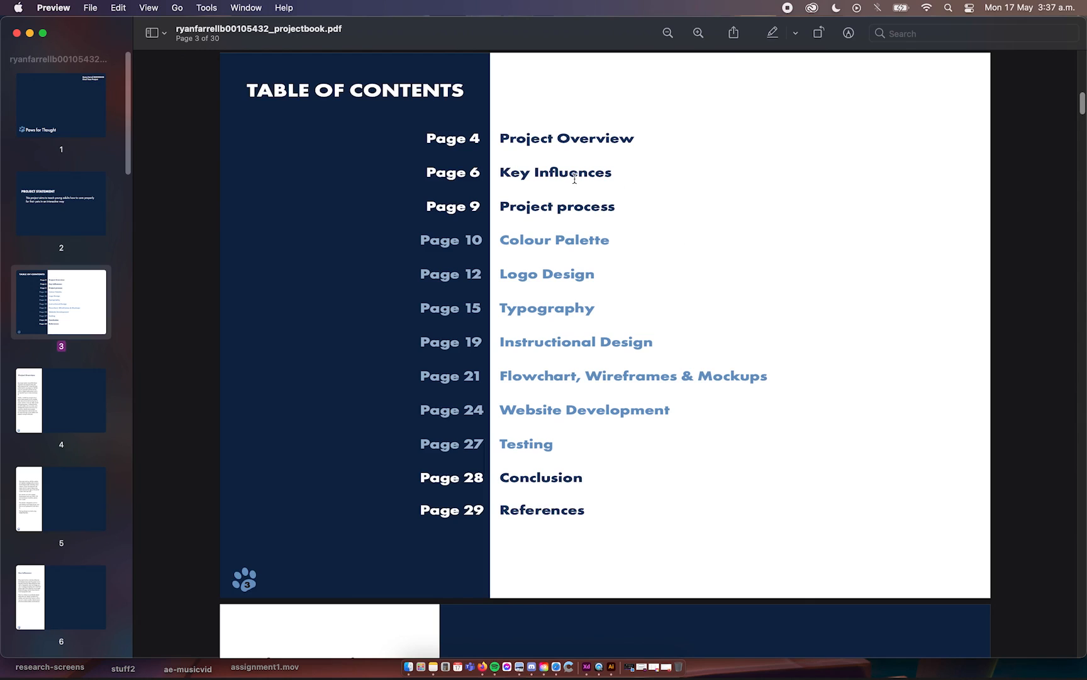
- Scroll through the Project Overview on page 4 to page 5 about the website and logo
scroll("down", 3)
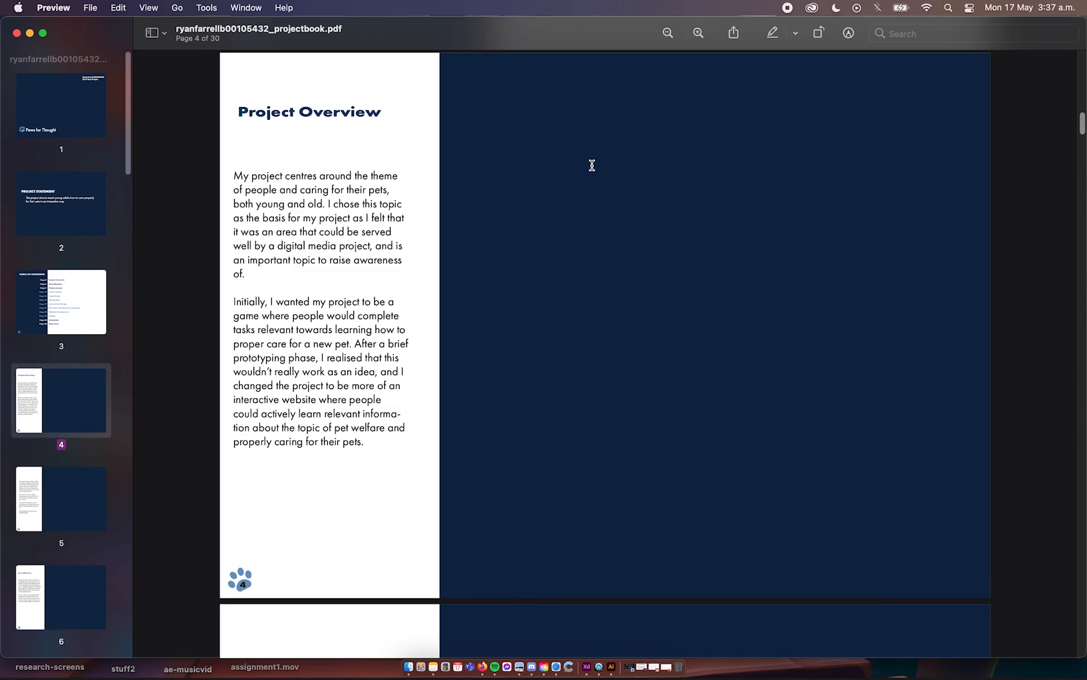
mouse_move(315, 193)
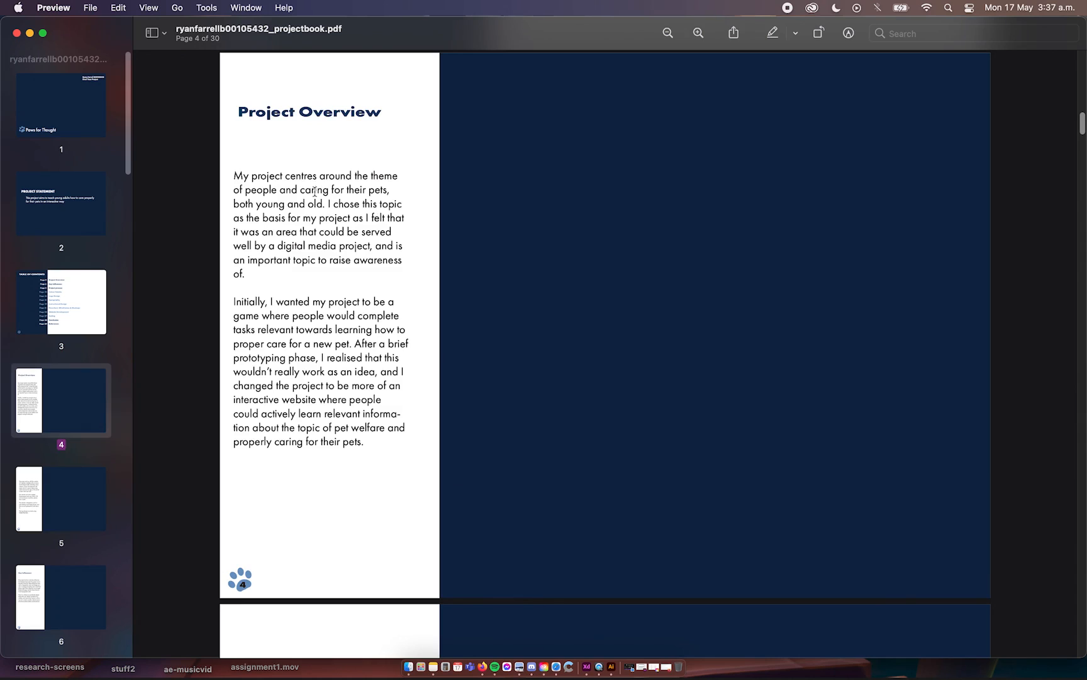
mouse_move(399, 239)
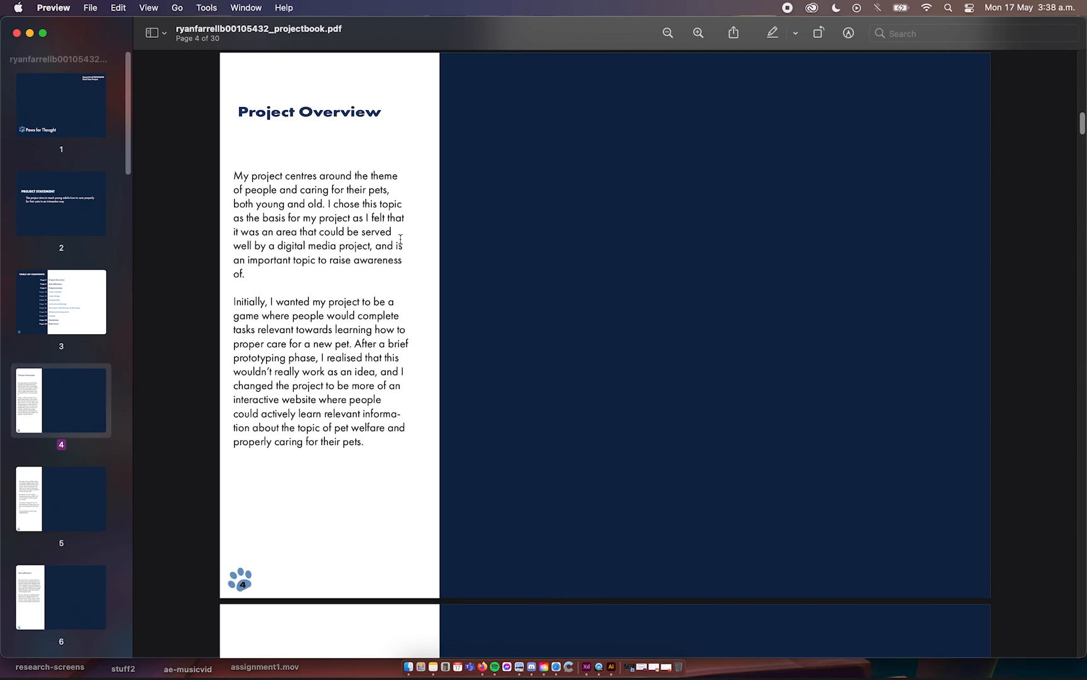
scroll("down", 3)
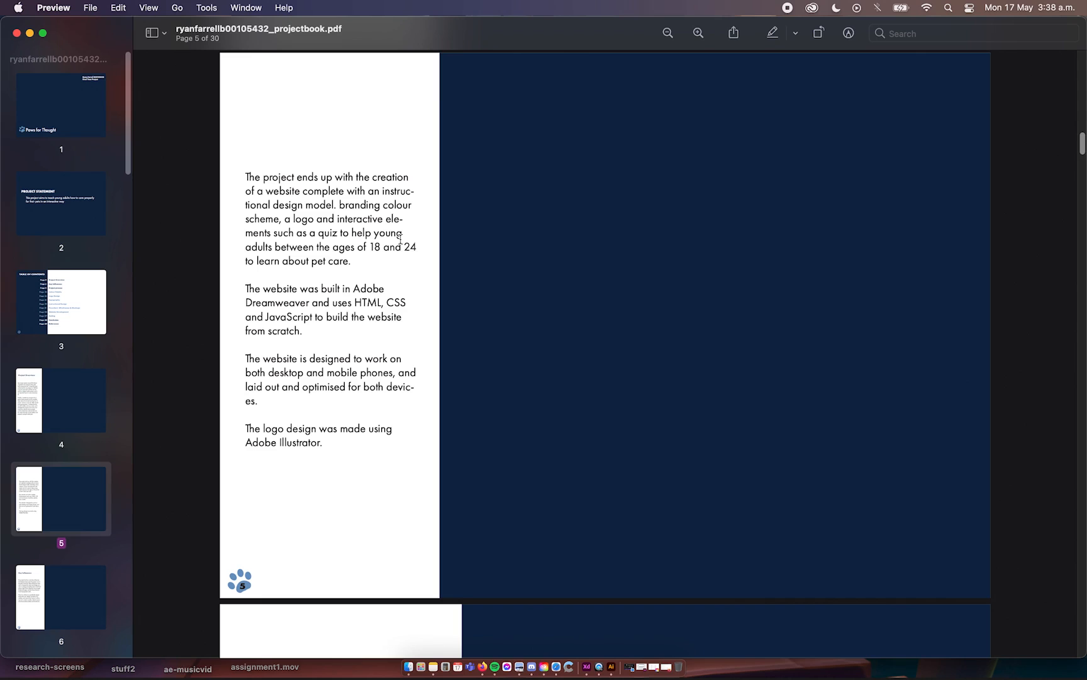
- Scroll down to page 6, the Key Influences section
scroll("down", 3)
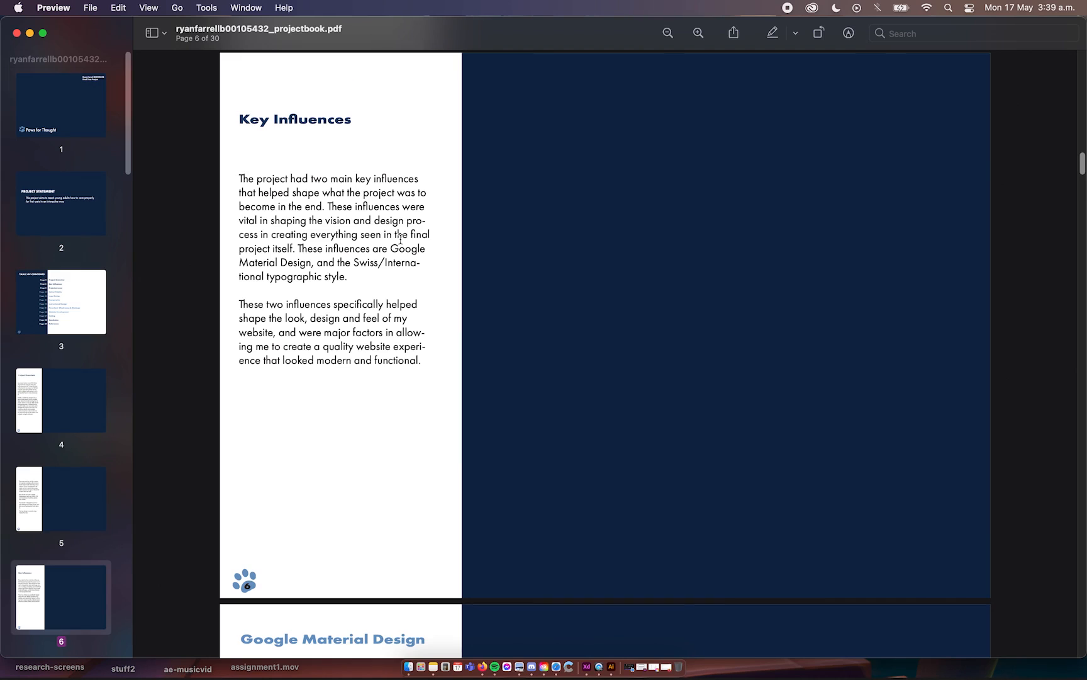
- Scroll past the Google Material Design and Swiss Typographic Style pages to page 9, Project process
scroll("down", 3)
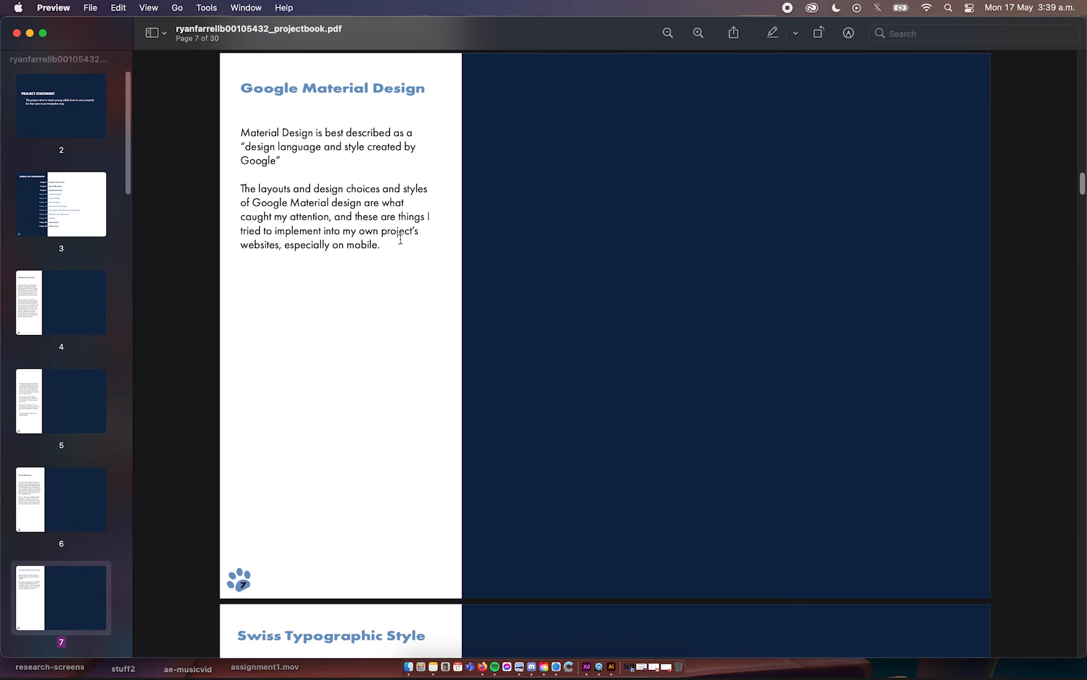
scroll("down", 3)
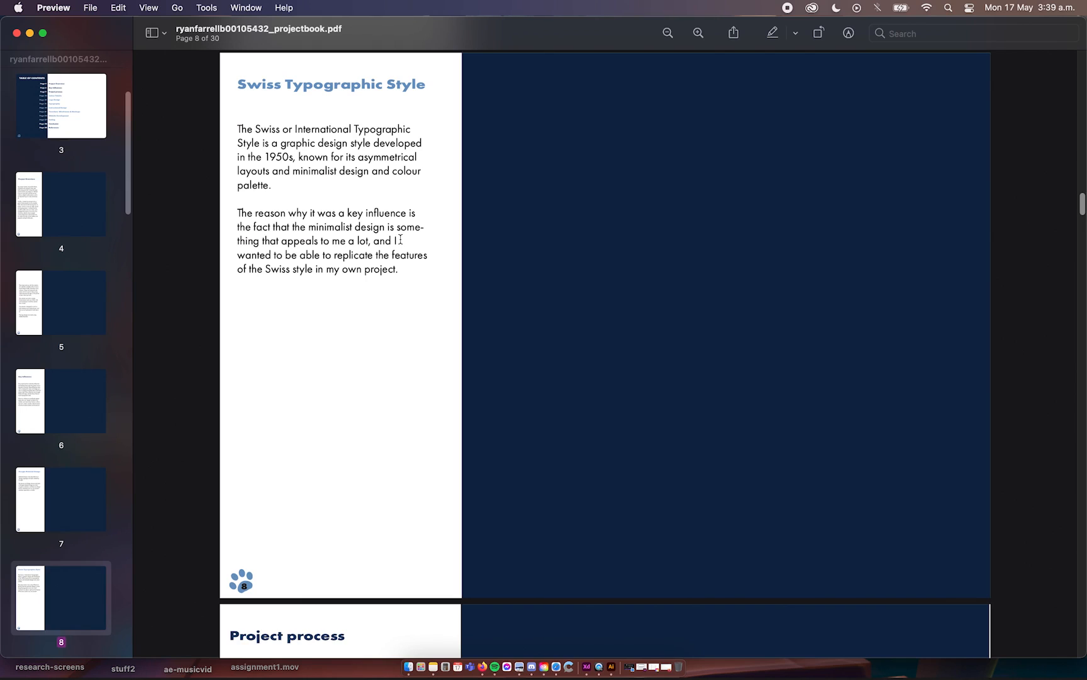
scroll("down", 3)
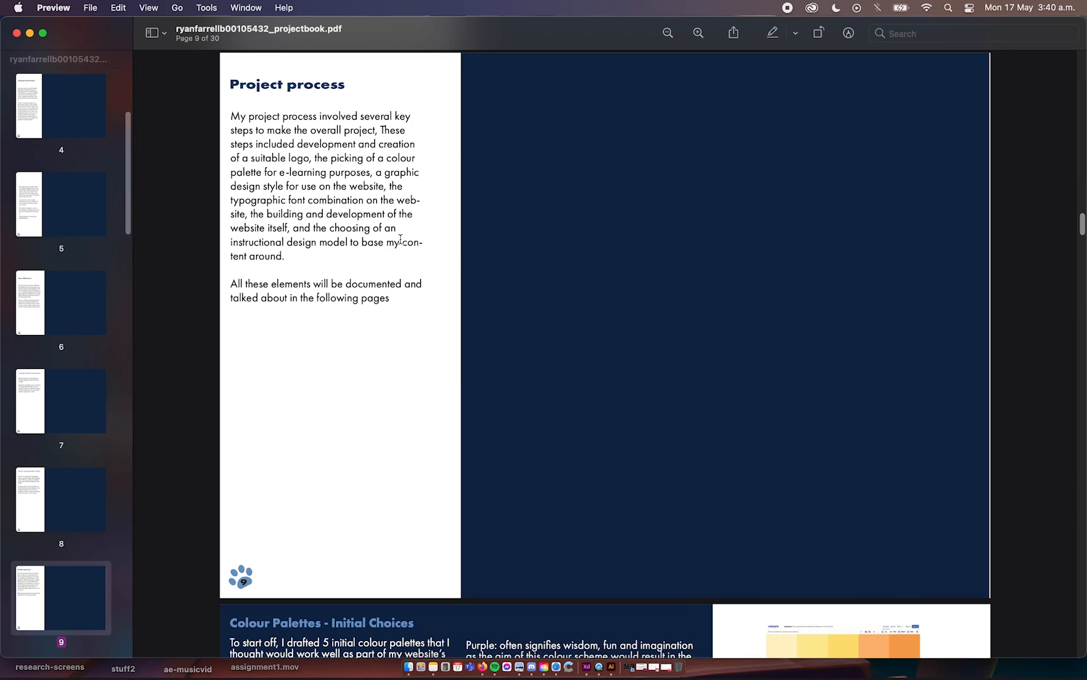
- Scroll through colour palette pages 10 and 11 to page 12, Logo Design palette designs
scroll("down", 3)
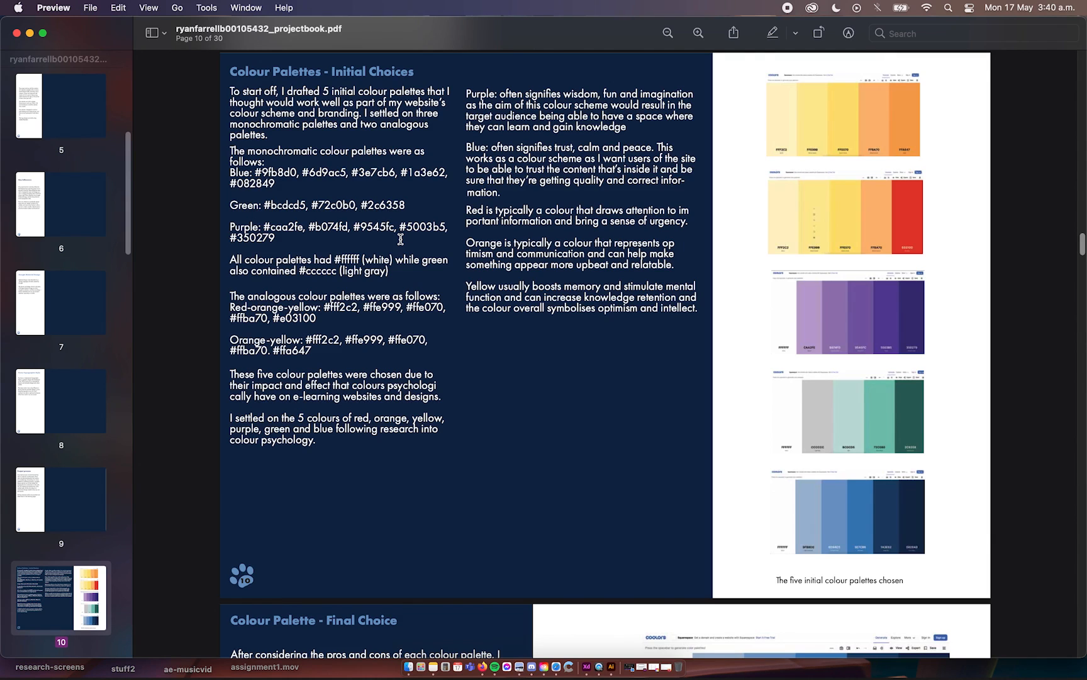
scroll("down", 3)
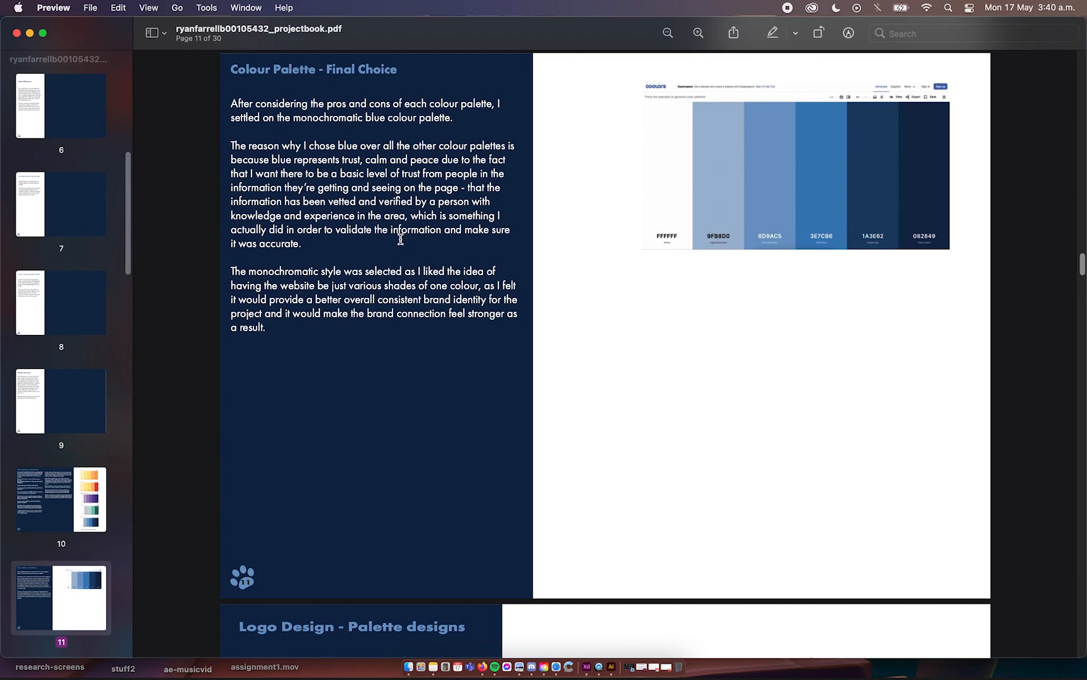
scroll("down", 3)
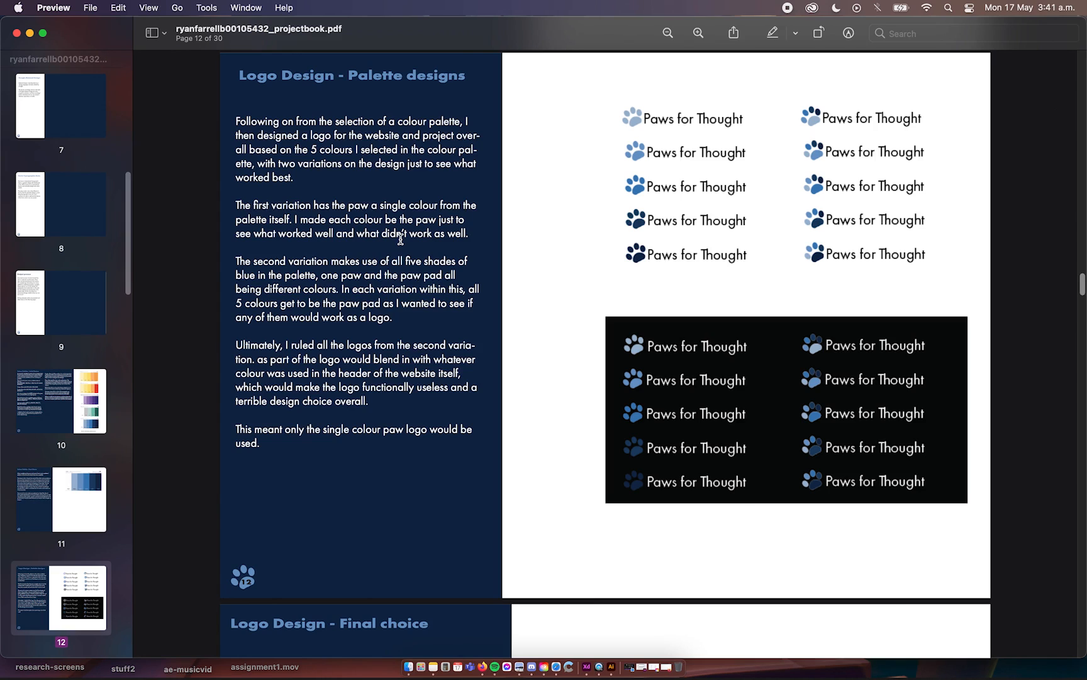
- Scroll past logo design pages 13 and 14 to page 15, Typography - Initial Pairings
scroll("down", 3)
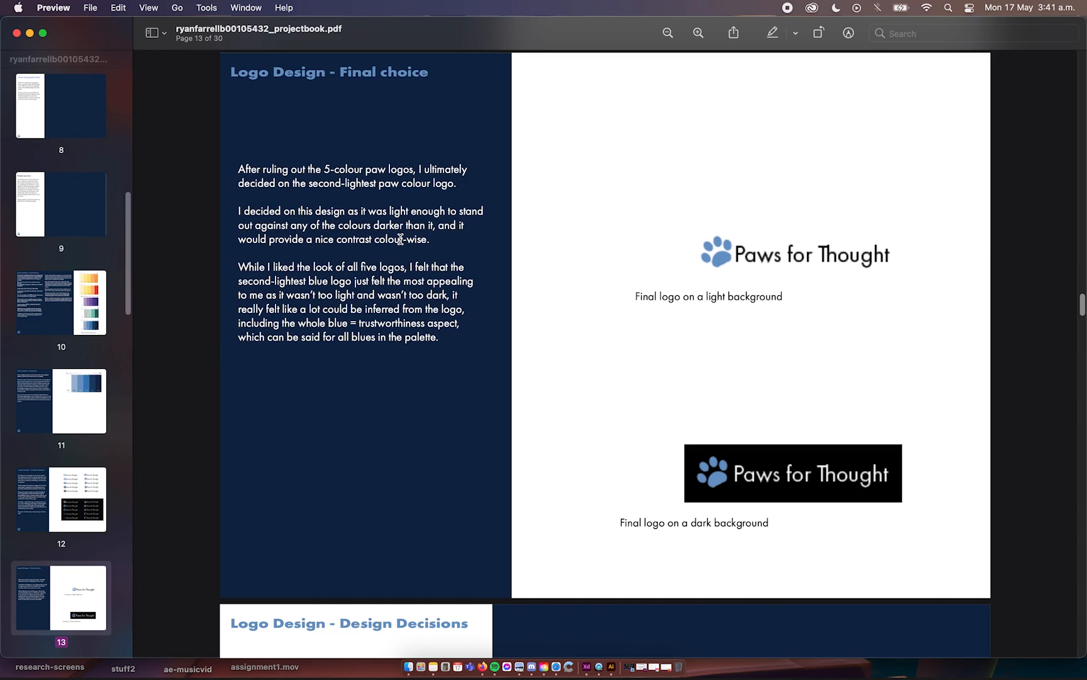
scroll("down", 3)
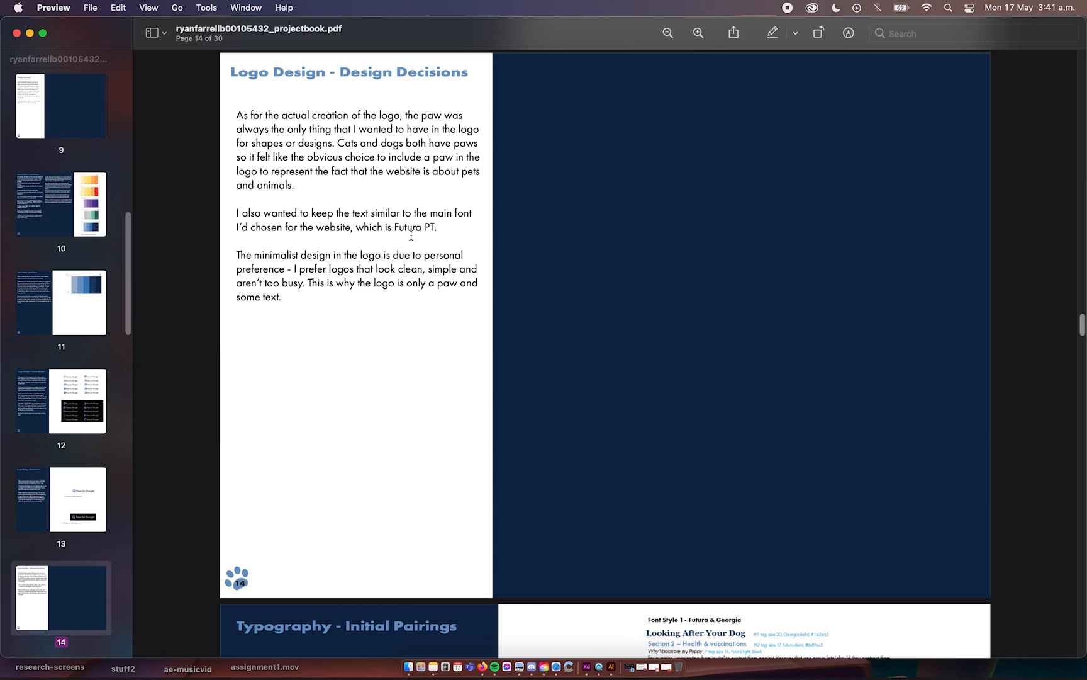
scroll("down", 3)
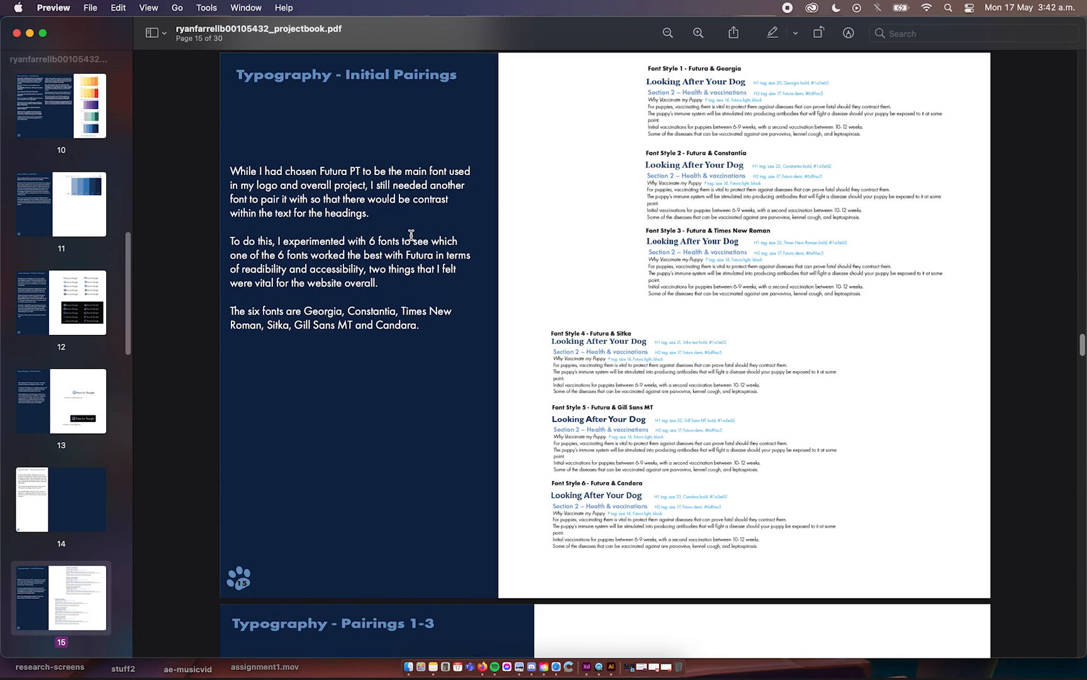
- Scroll through the typography pairing pages 16 and 17 toward the chosen pairing page
scroll("down", 3)
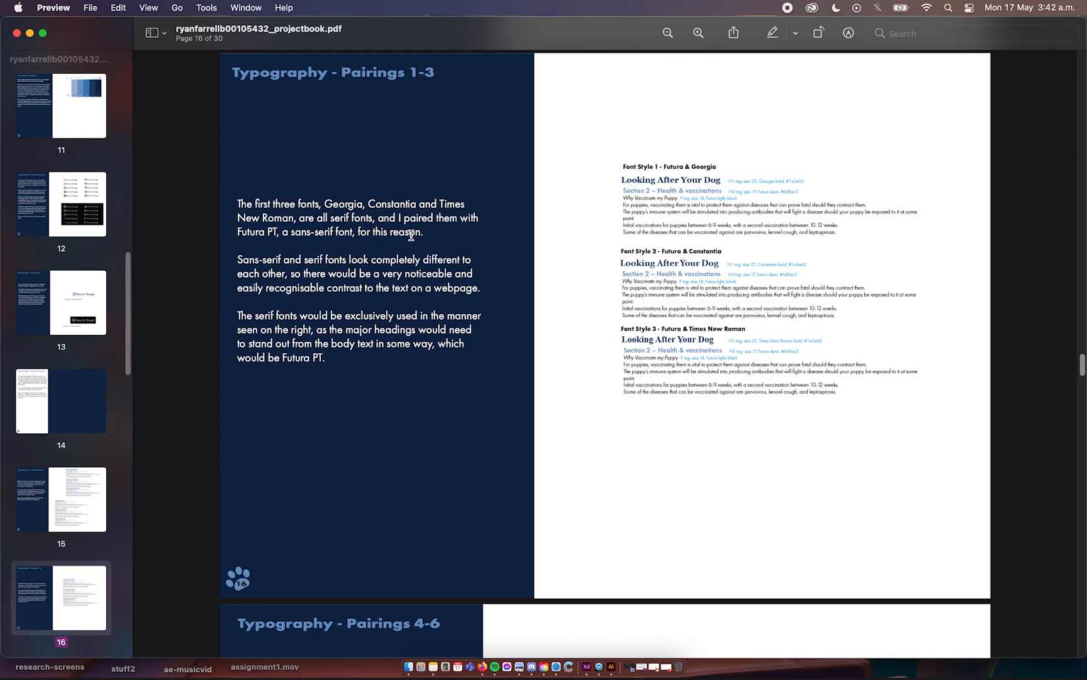
scroll("down", 3)
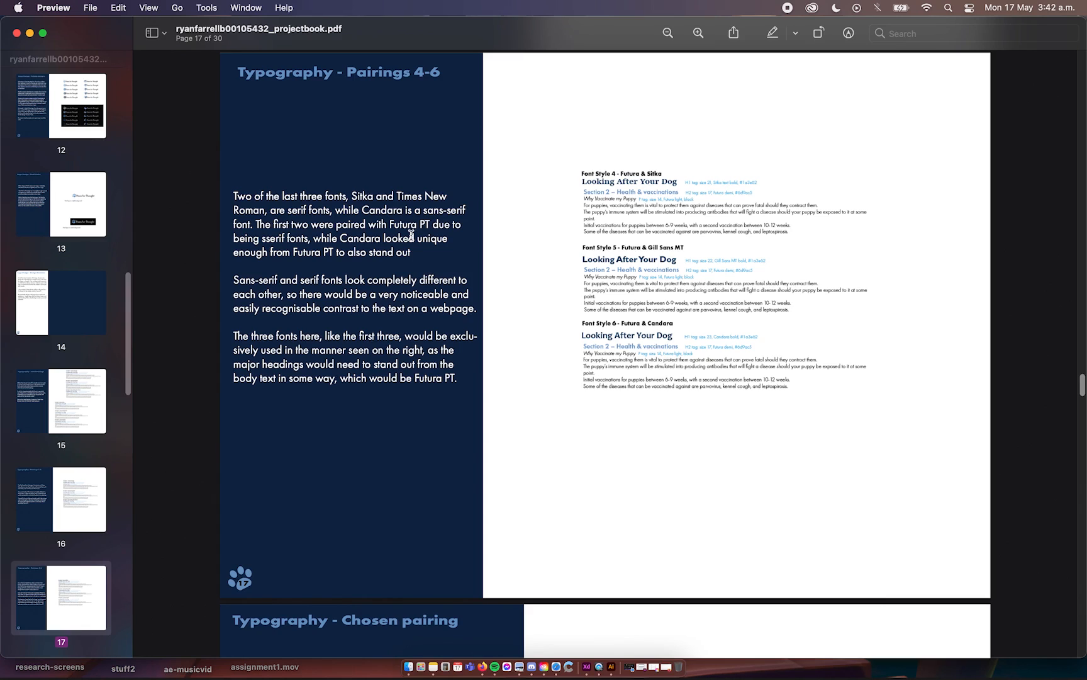
scroll("down", 3)
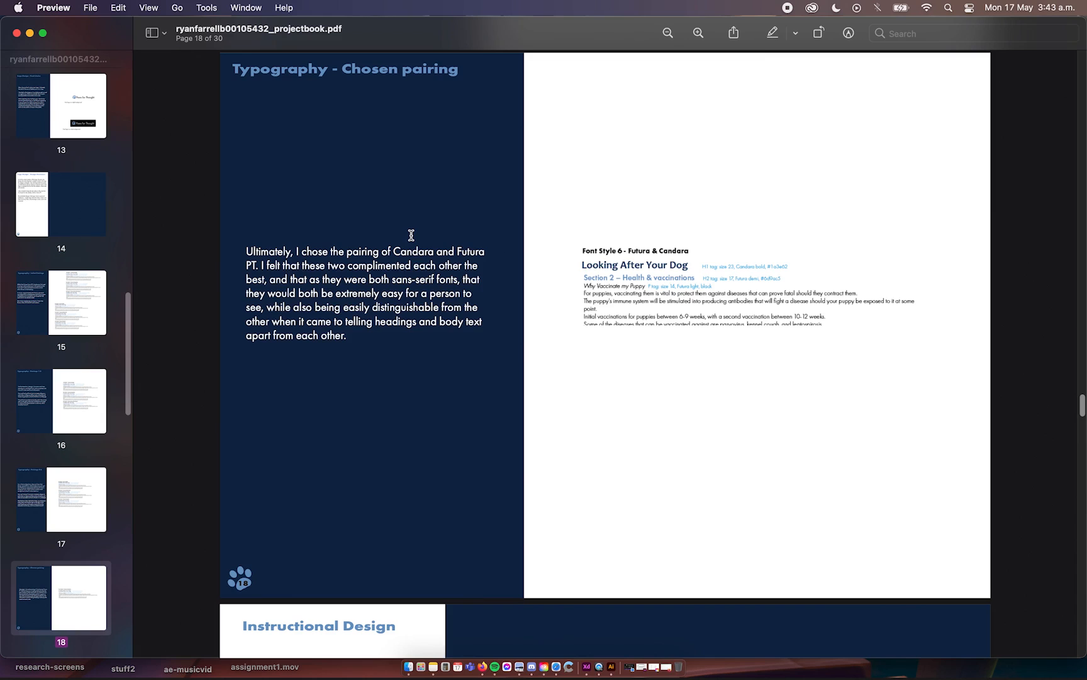
- Scroll past page 19 to page 20, Instructional Design - Chosen model on ADDIE
scroll("down", 3)
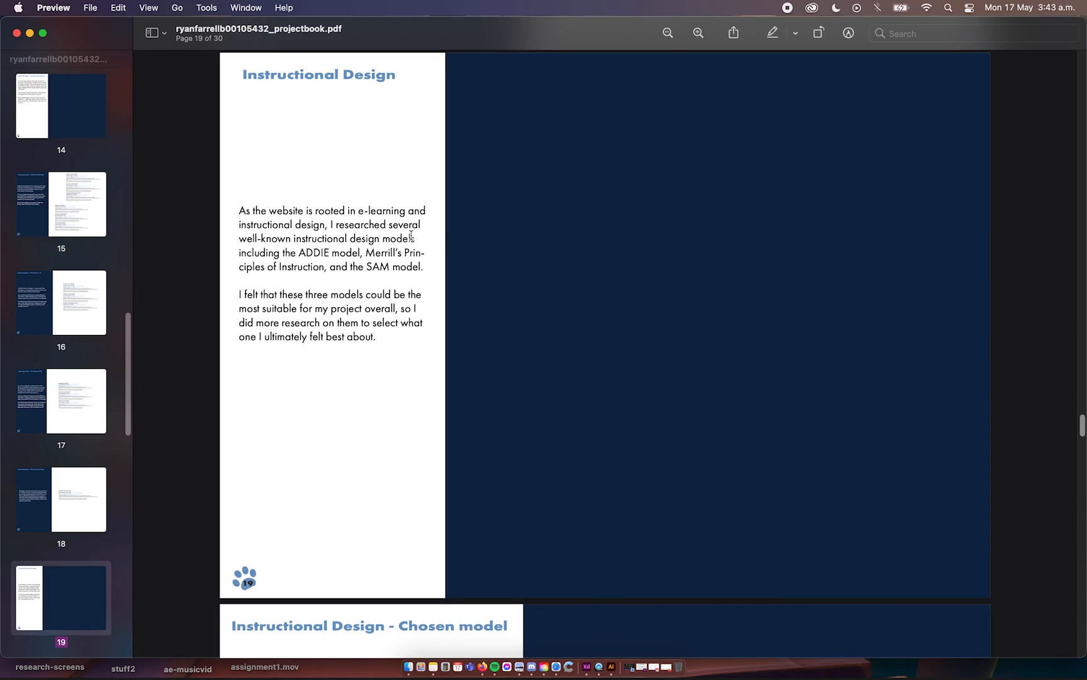
scroll("down", 3)
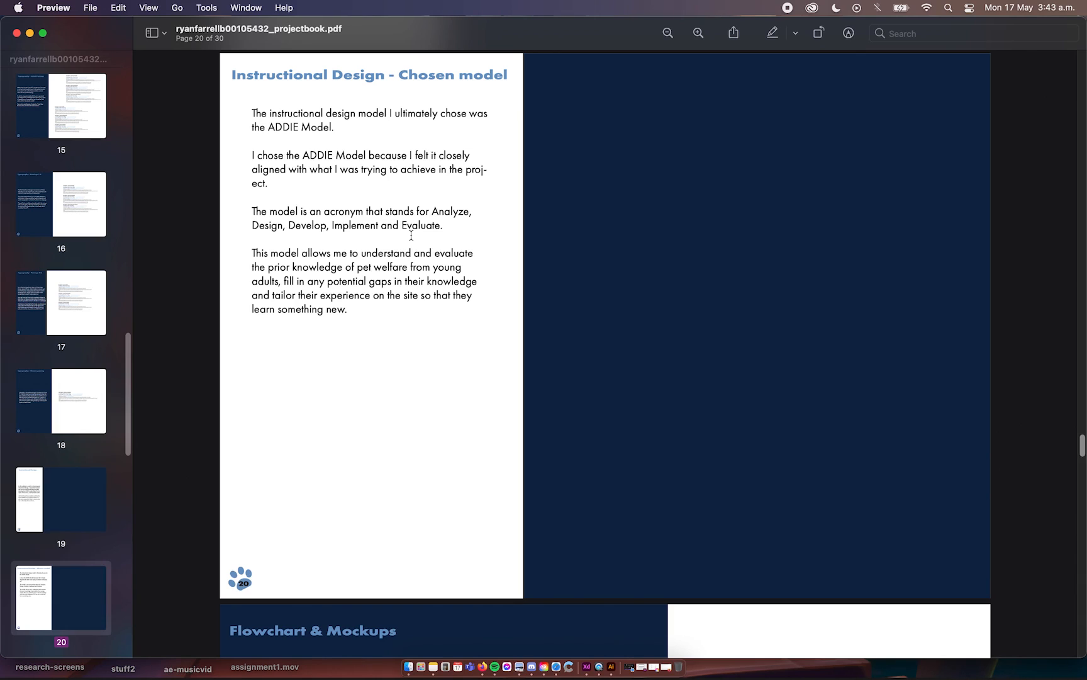
- Scroll past the Flowchart & Mockups and website Mockup pages to page 23
scroll("down", 3)
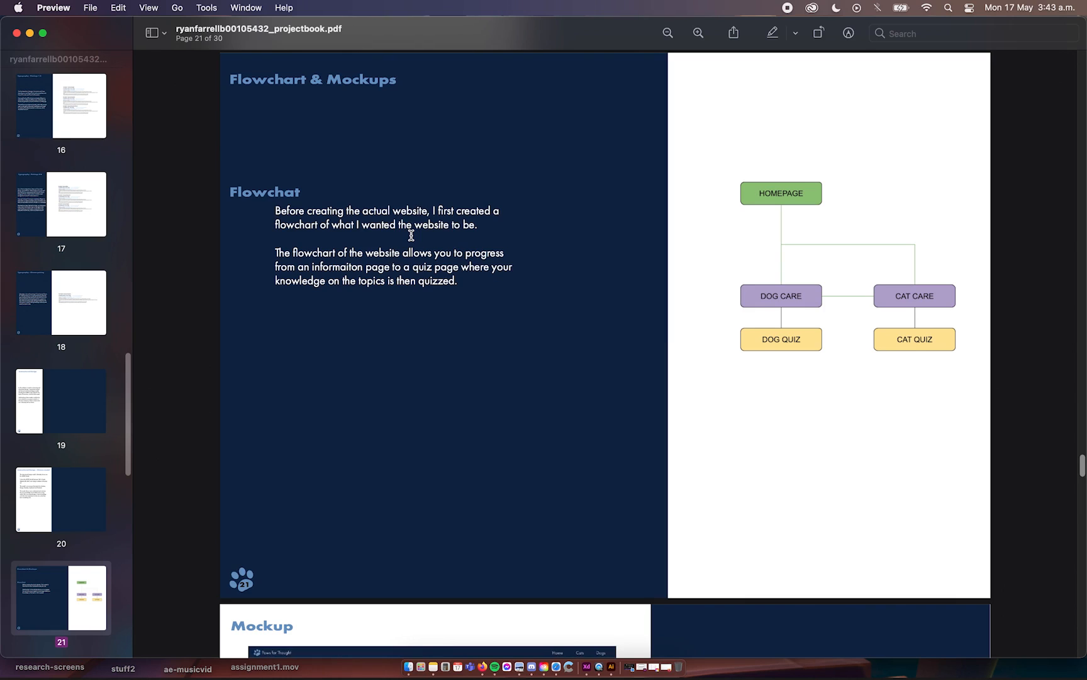
scroll("down", 3)
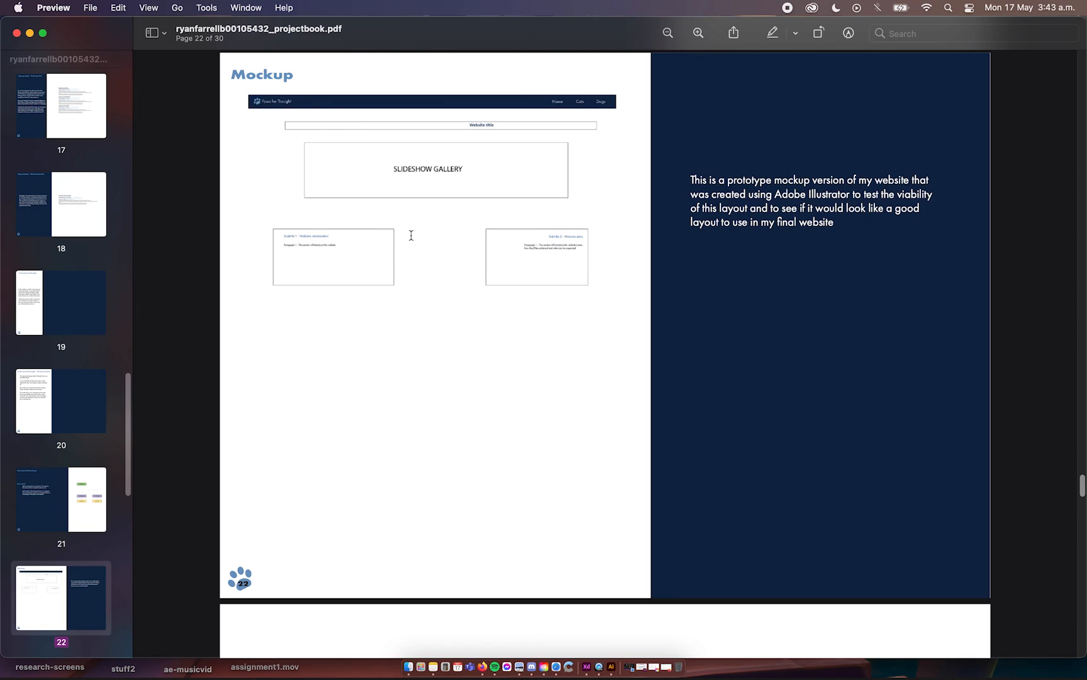
scroll("down", 3)
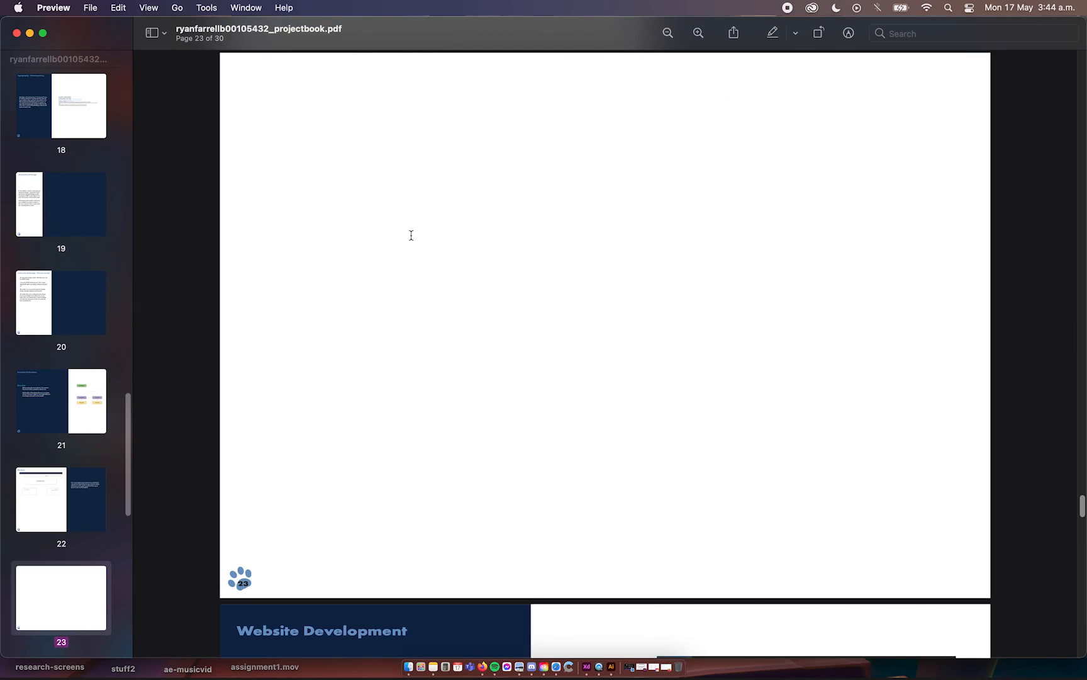
mouse_move(585, 667)
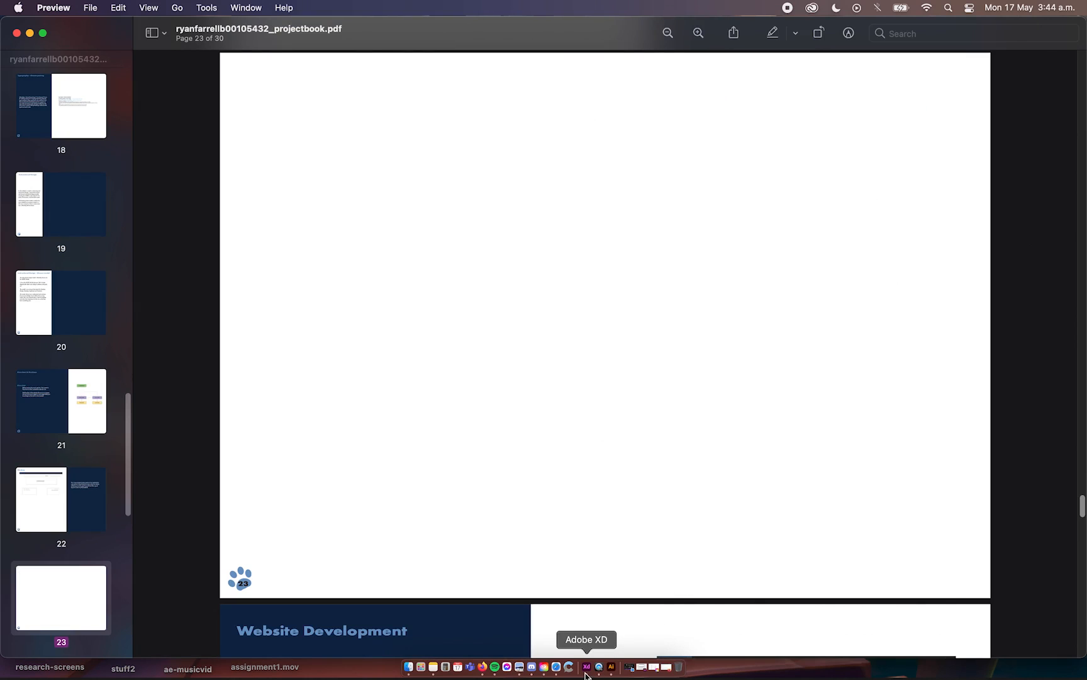
left_click(587, 667)
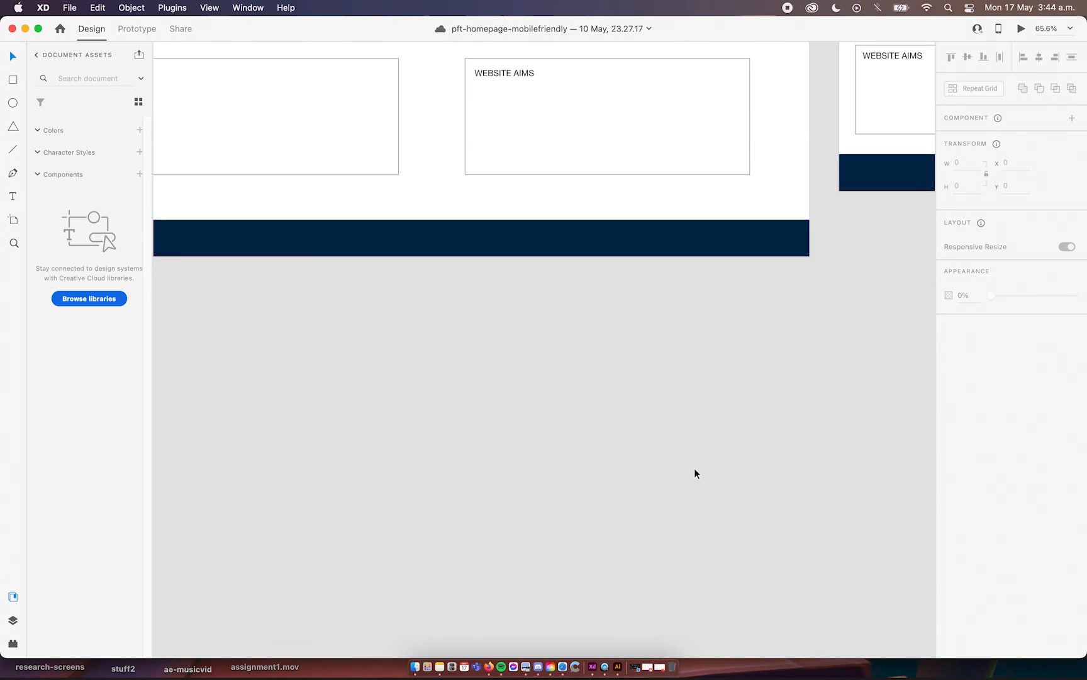
left_click(276, 116)
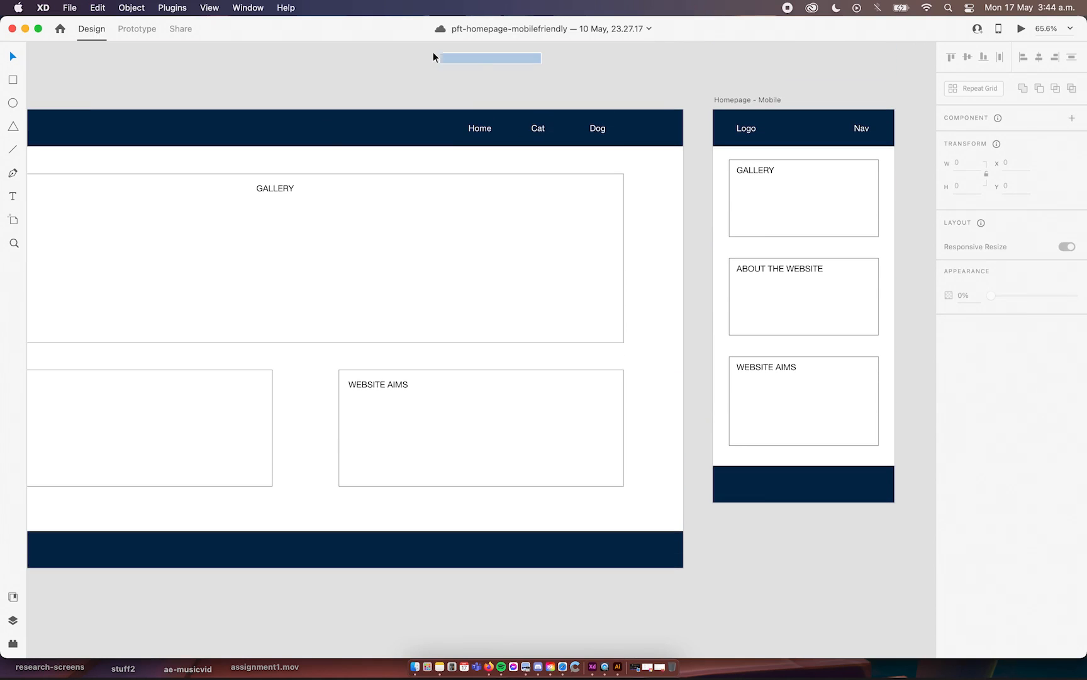
left_click(332, 269)
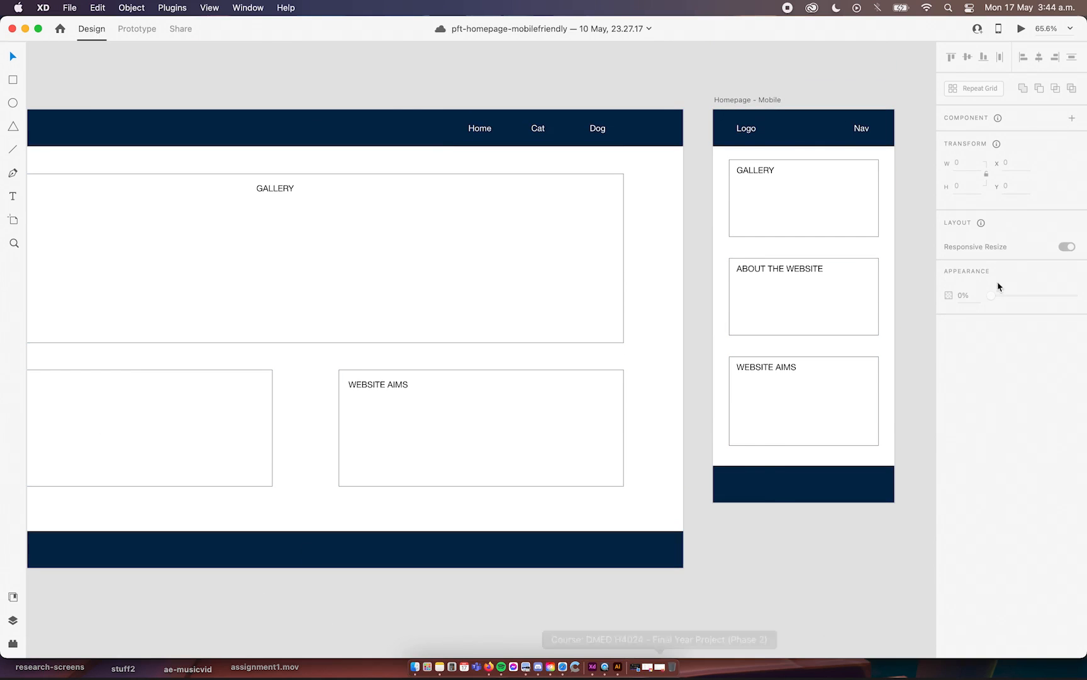
left_click(399, 331)
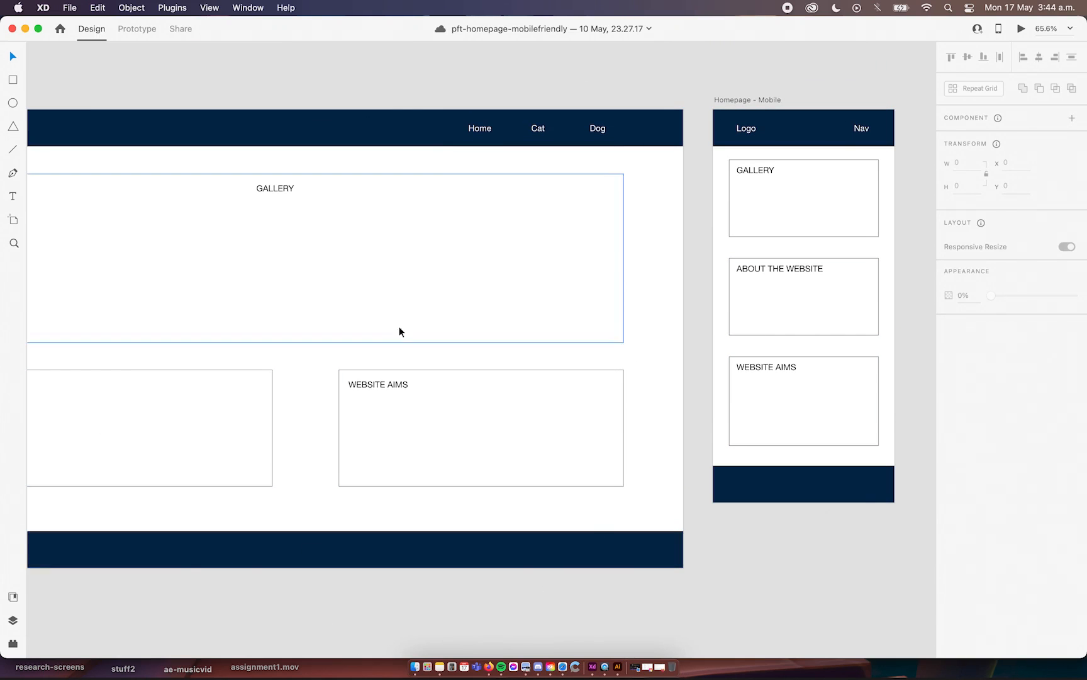
mouse_move(456, 417)
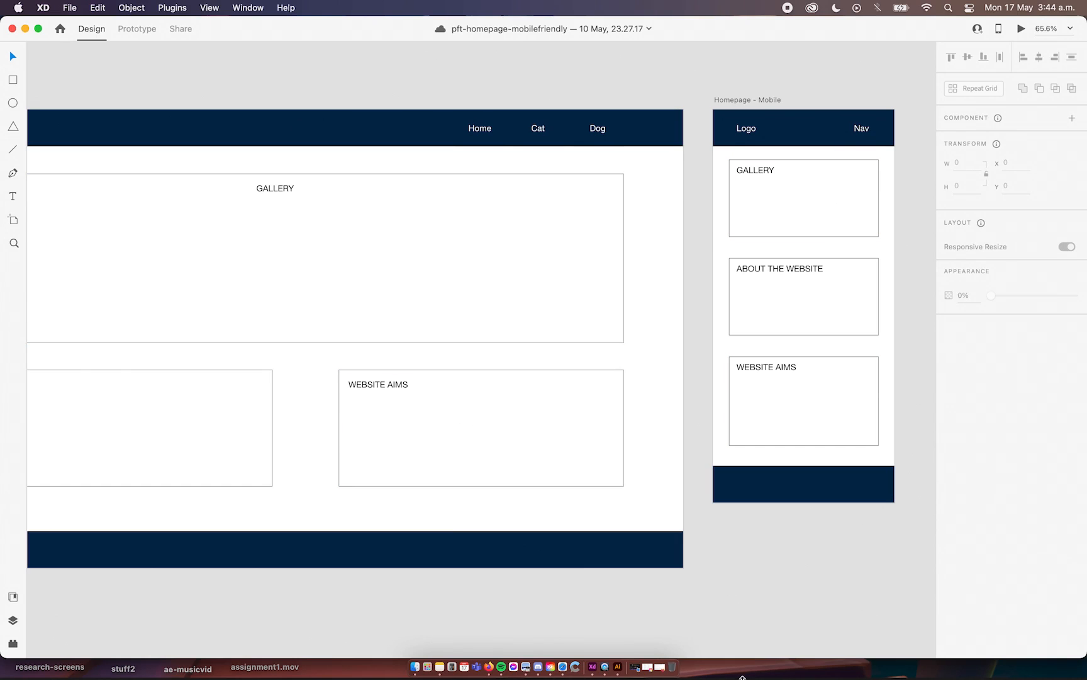
mouse_move(553, 667)
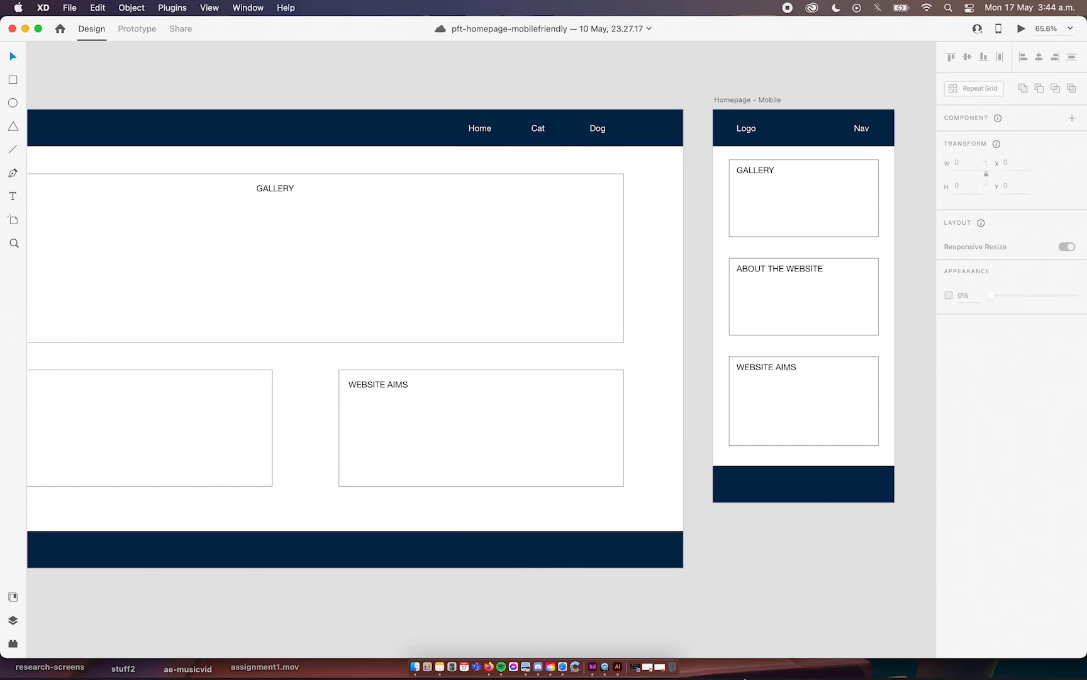
mouse_move(590, 618)
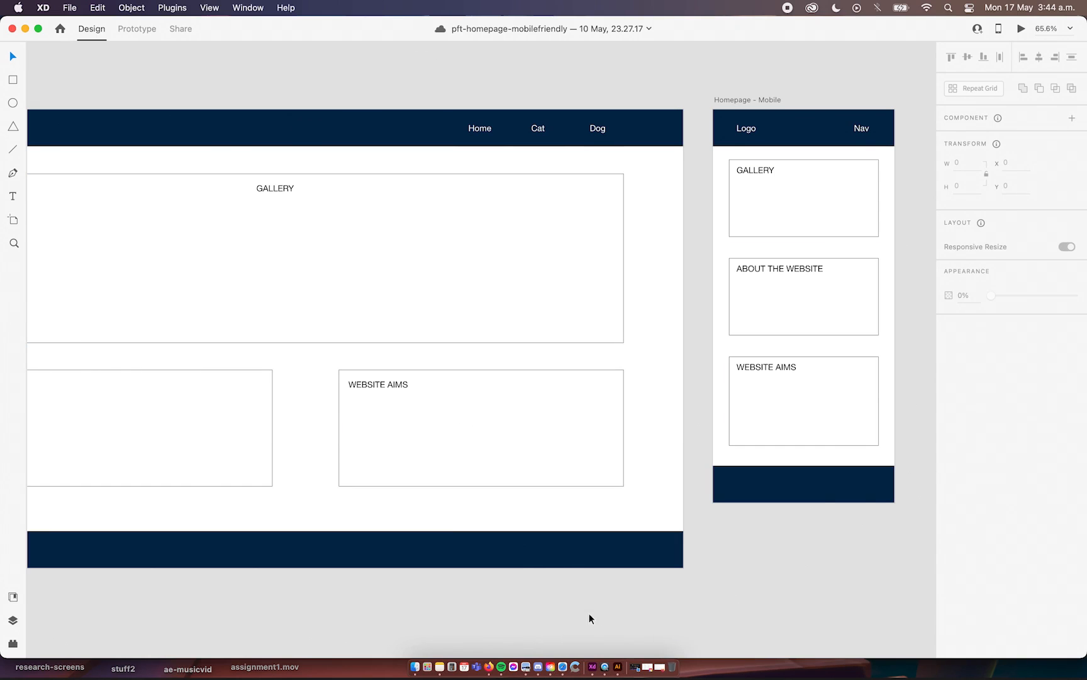
mouse_move(611, 651)
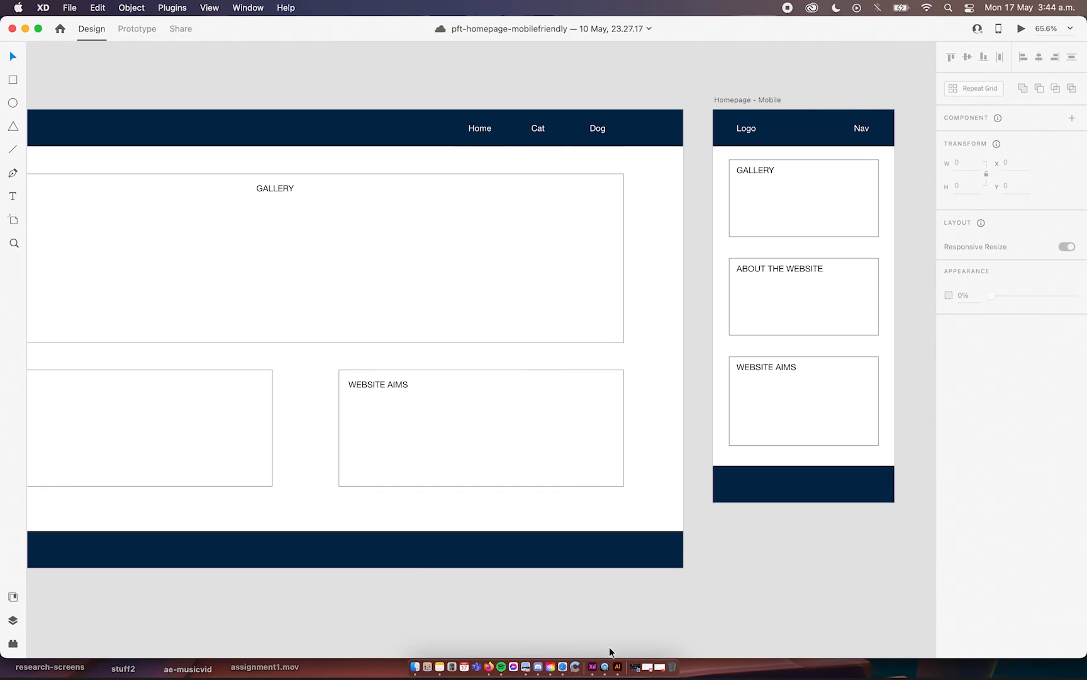
mouse_move(659, 669)
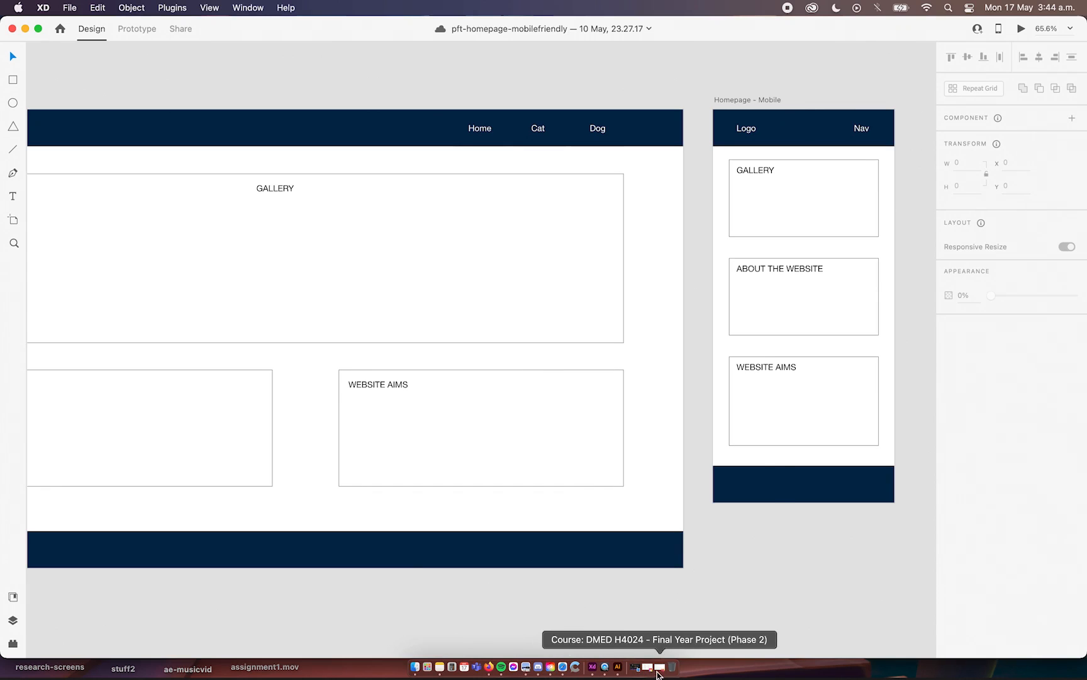
left_click(534, 667)
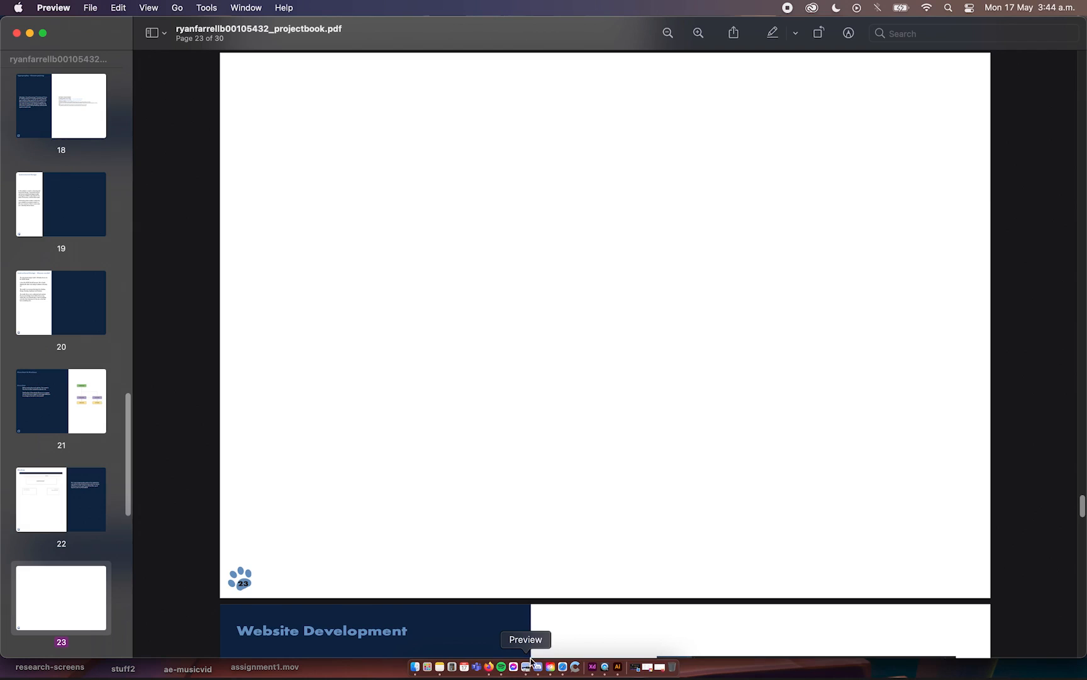
- Scroll through page 25's desktop layout with HTML and CSS code until page 26 appears
scroll("down", 3)
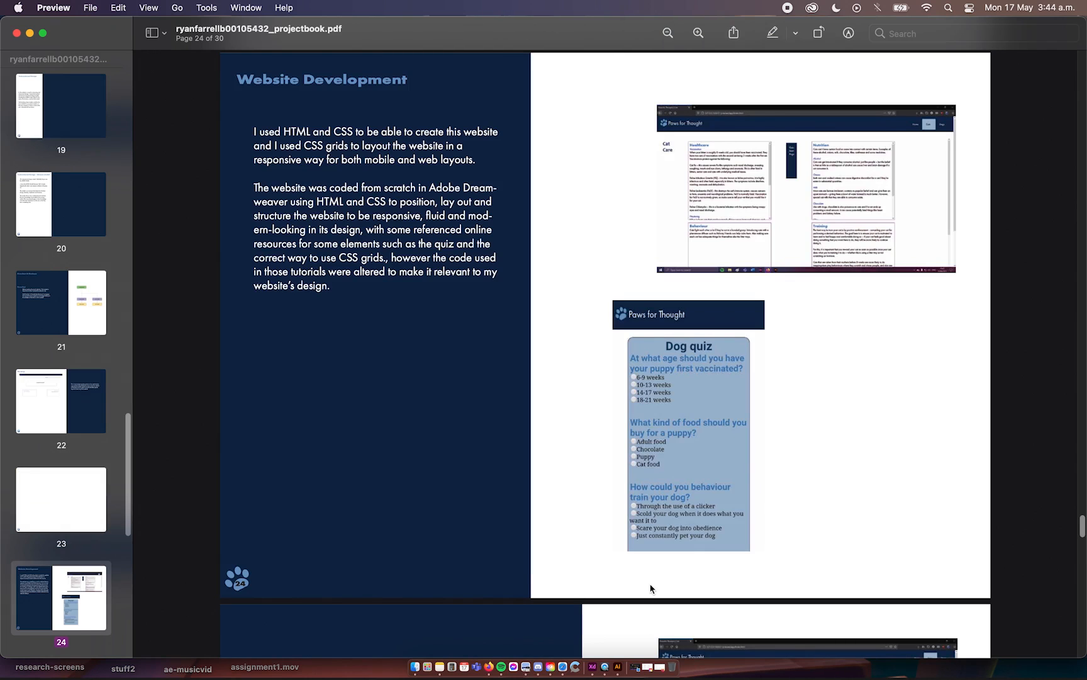
mouse_move(511, 132)
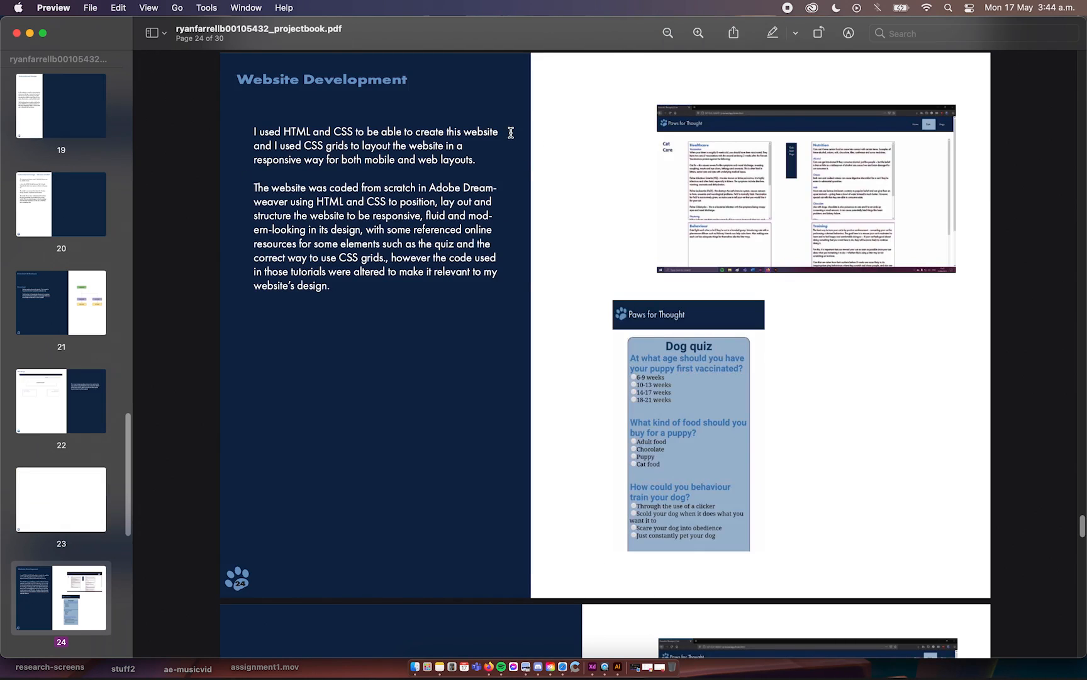
mouse_move(600, 189)
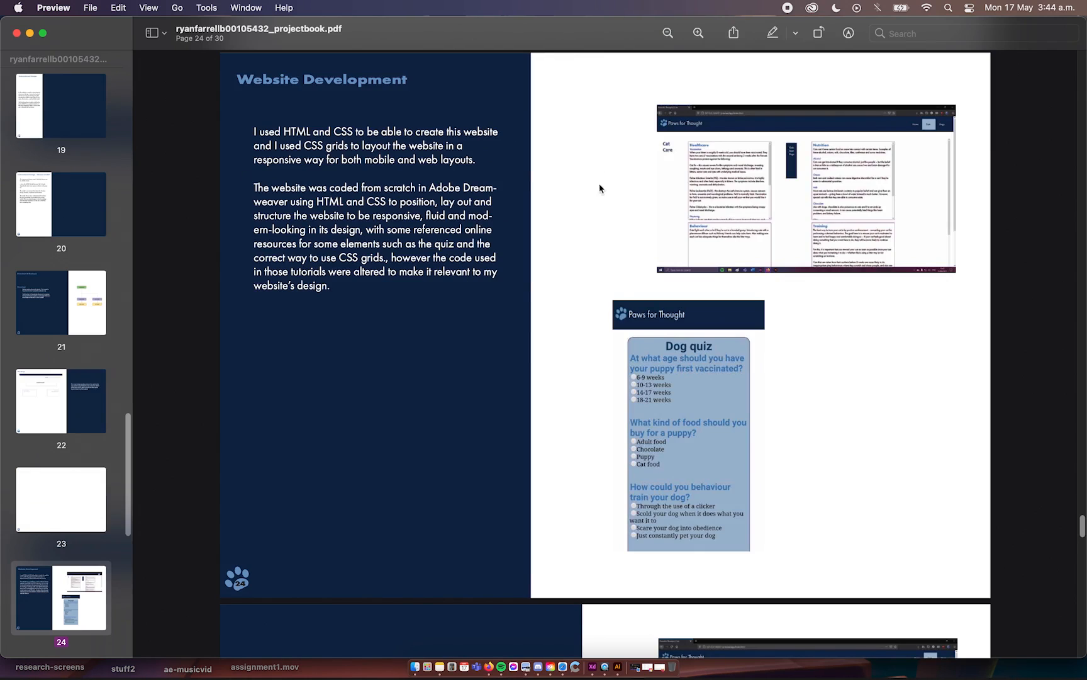
mouse_move(500, 146)
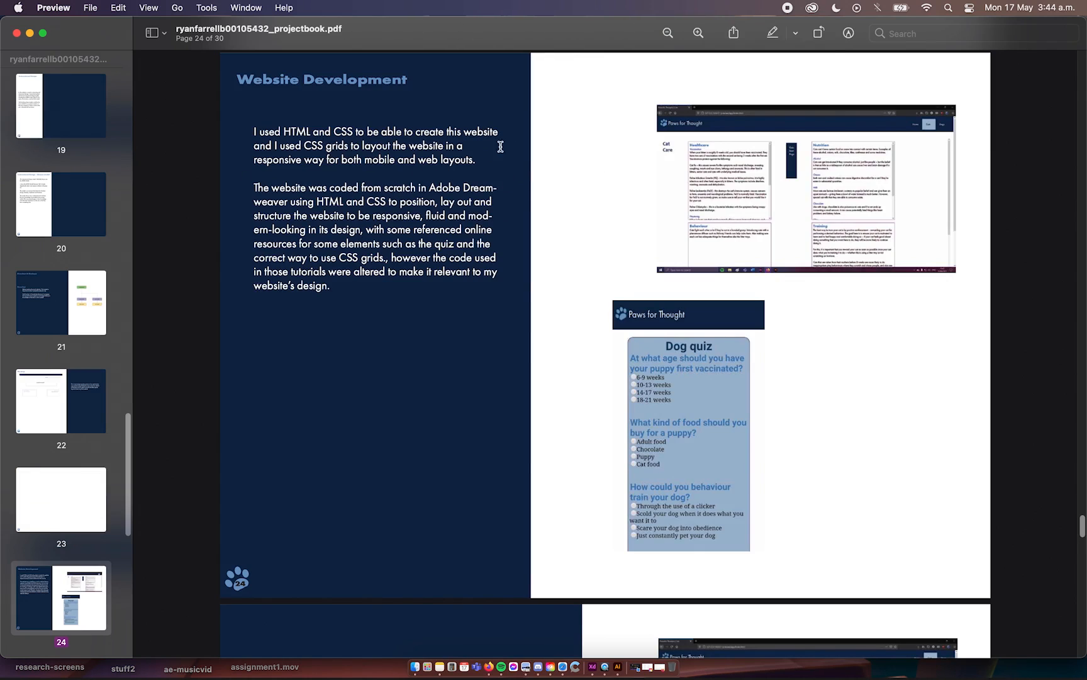
mouse_move(300, 159)
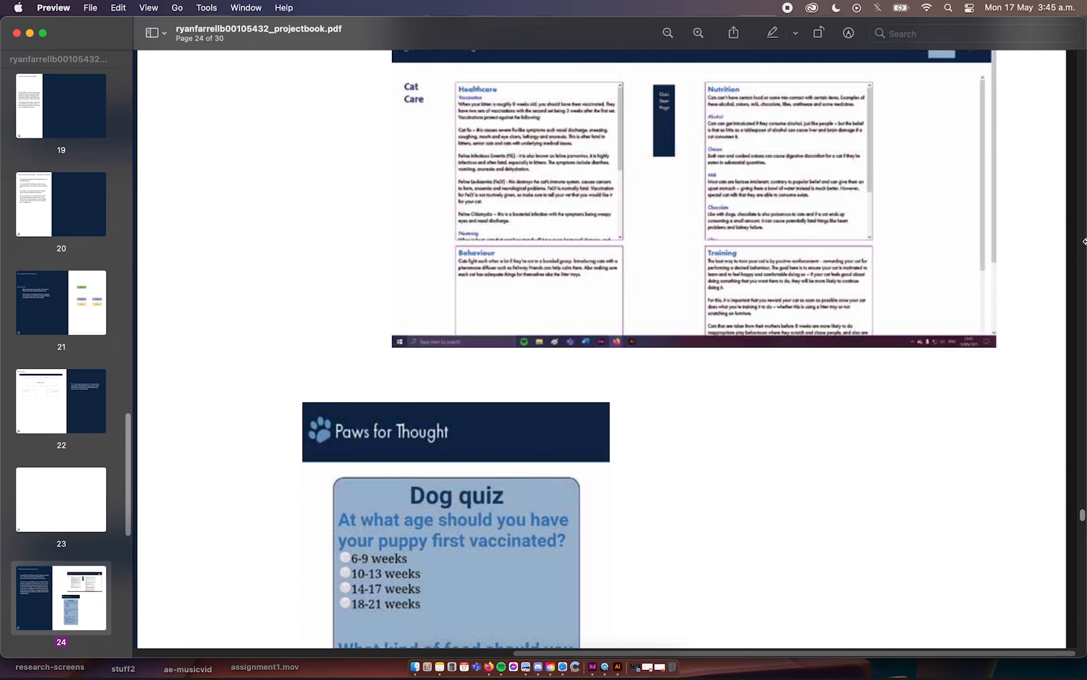
mouse_move(988, 165)
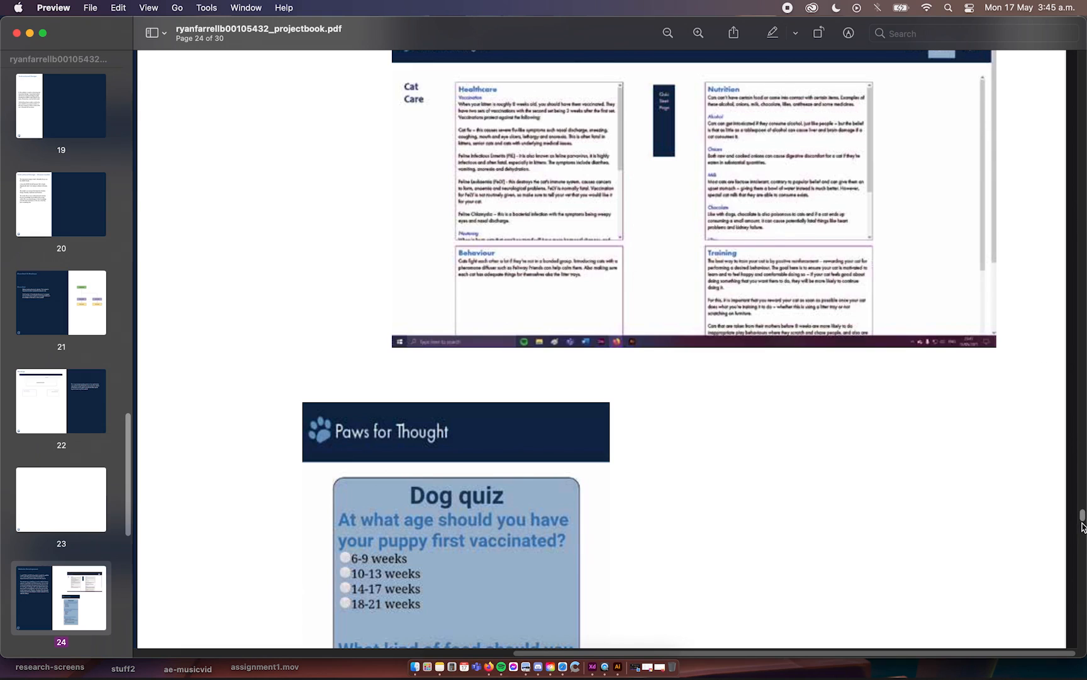
scroll("down", 3)
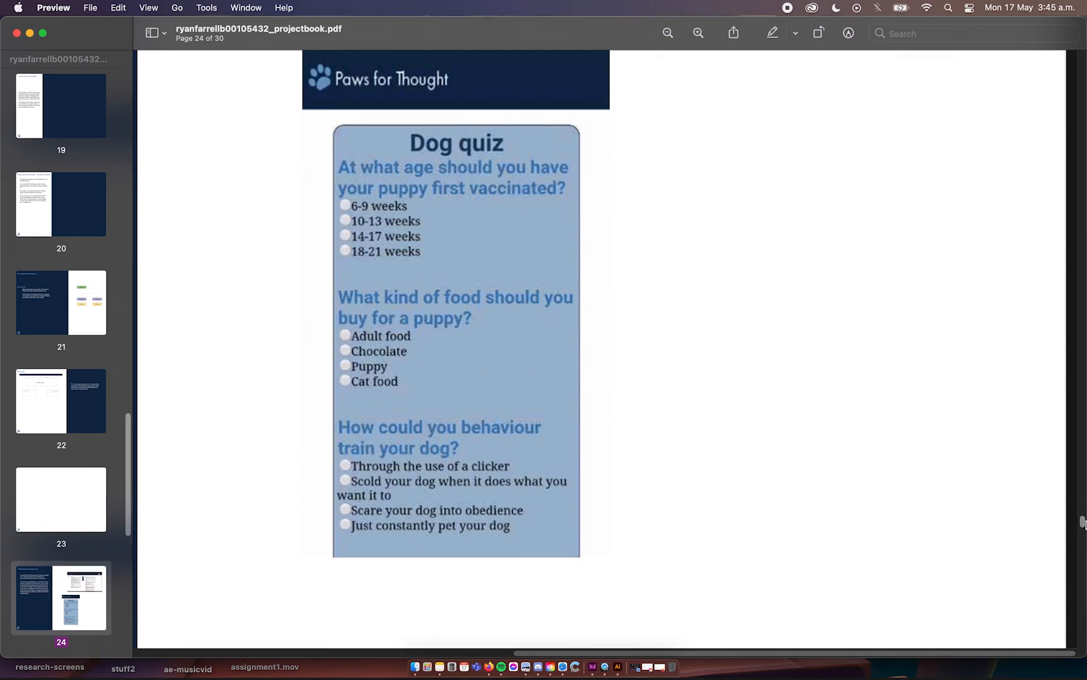
mouse_move(717, 321)
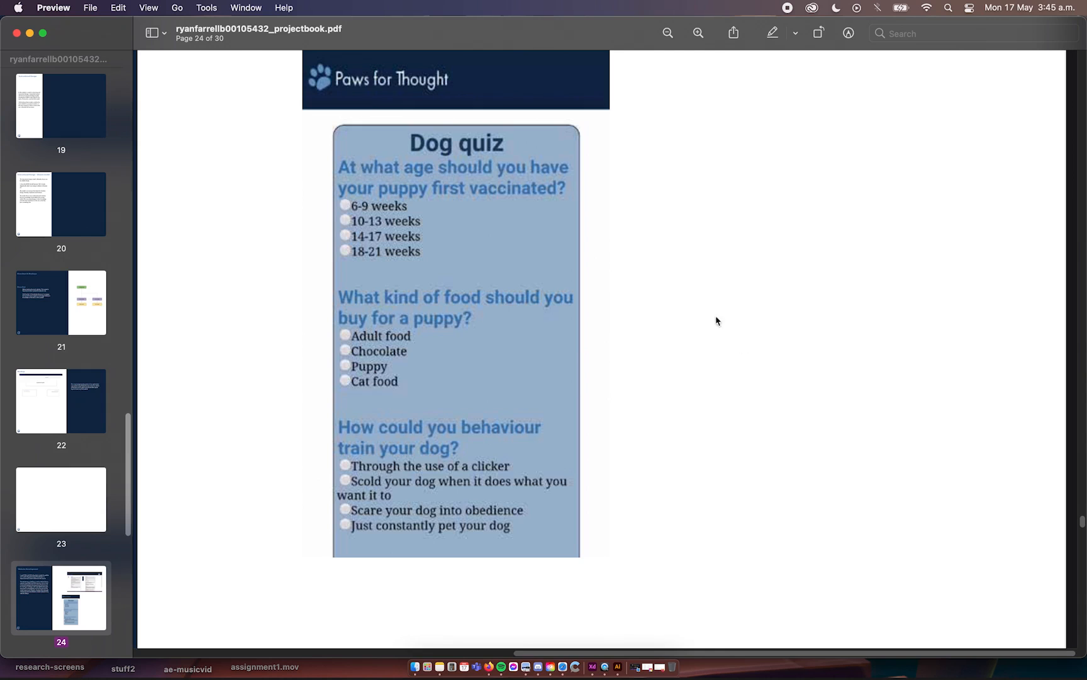
scroll("down", 3)
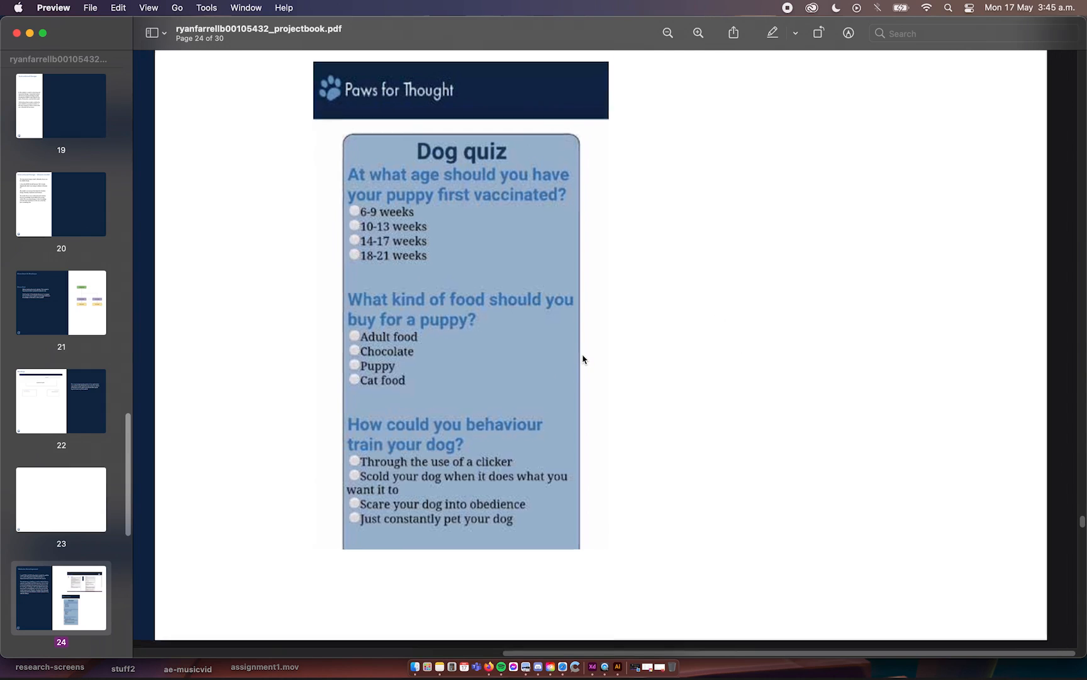
scroll("down", 3)
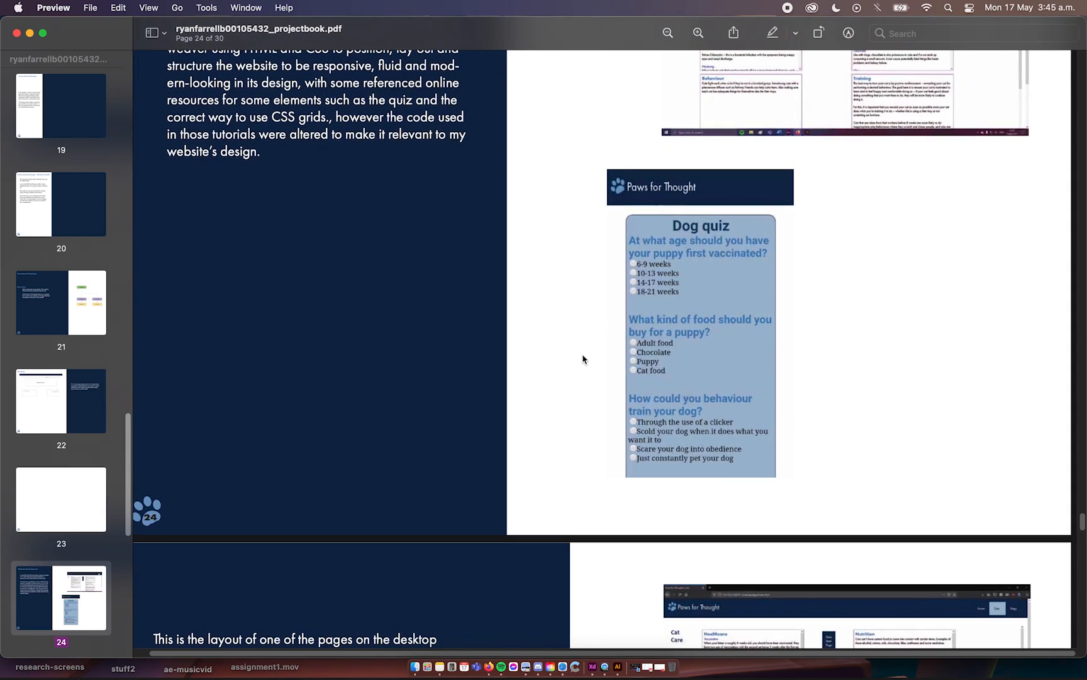
scroll("down", 3)
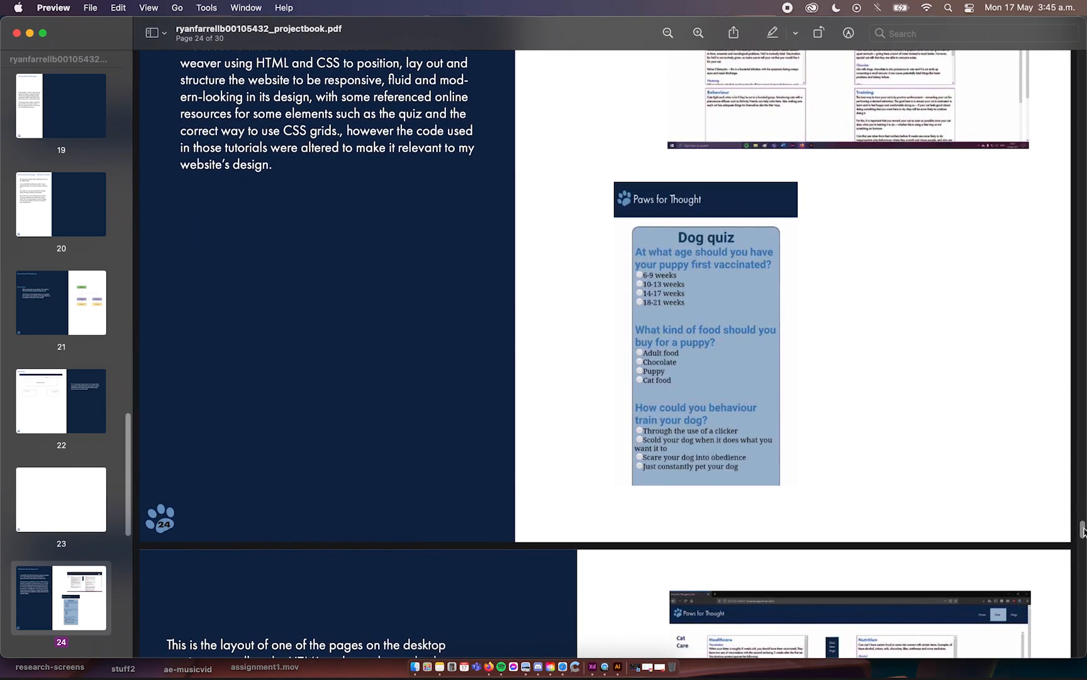
scroll("down", 3)
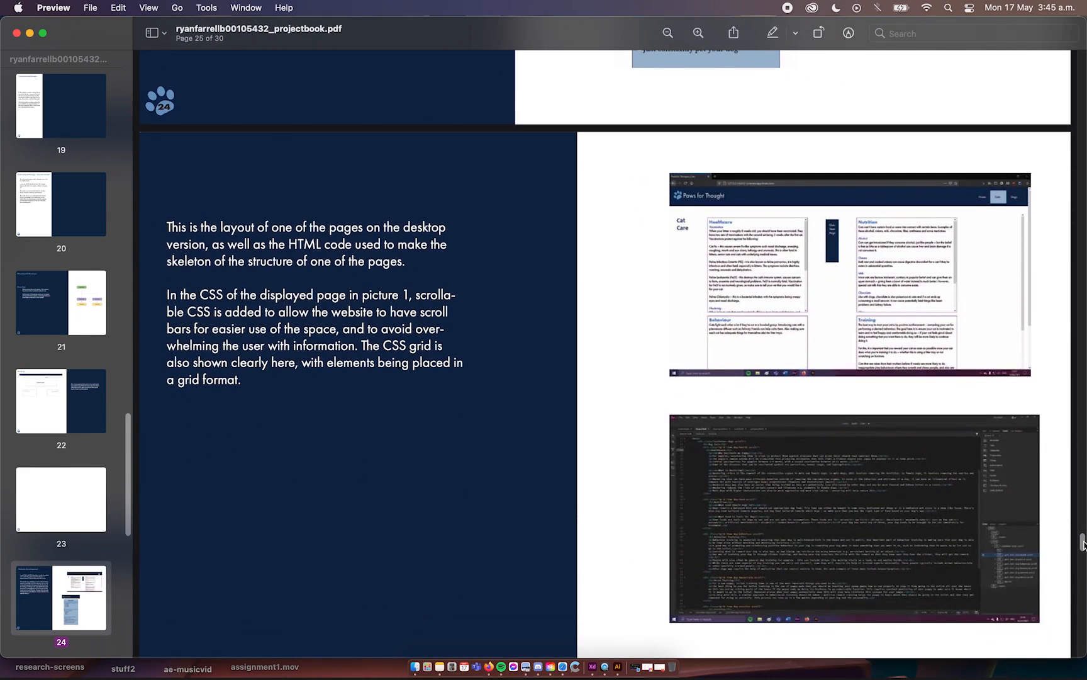
scroll("down", 3)
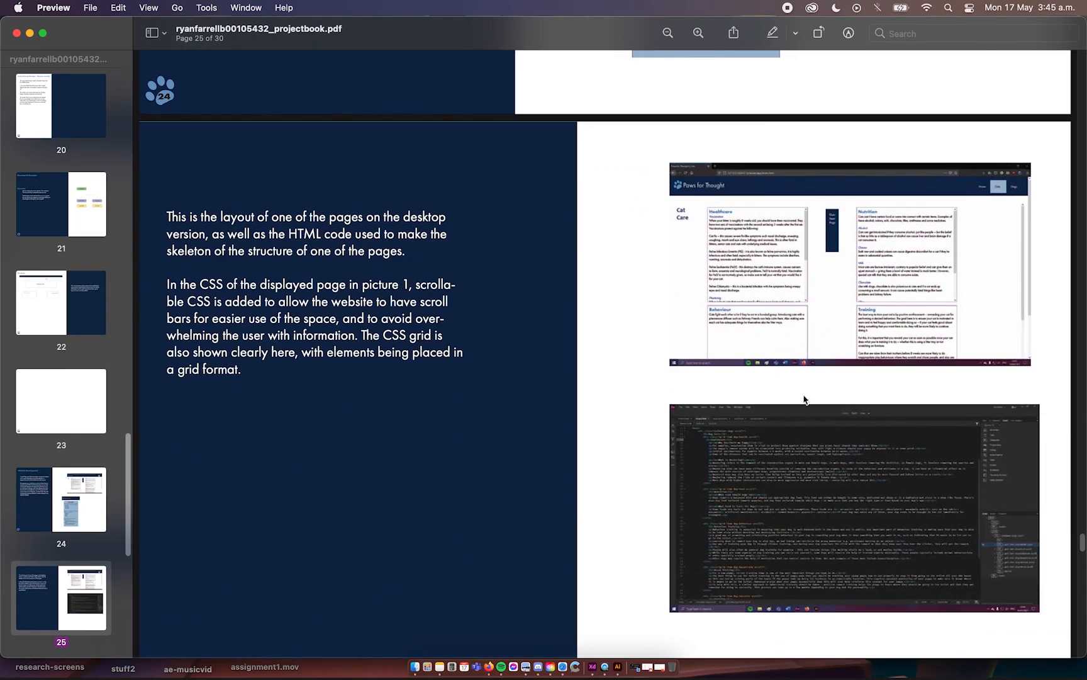
mouse_move(817, 249)
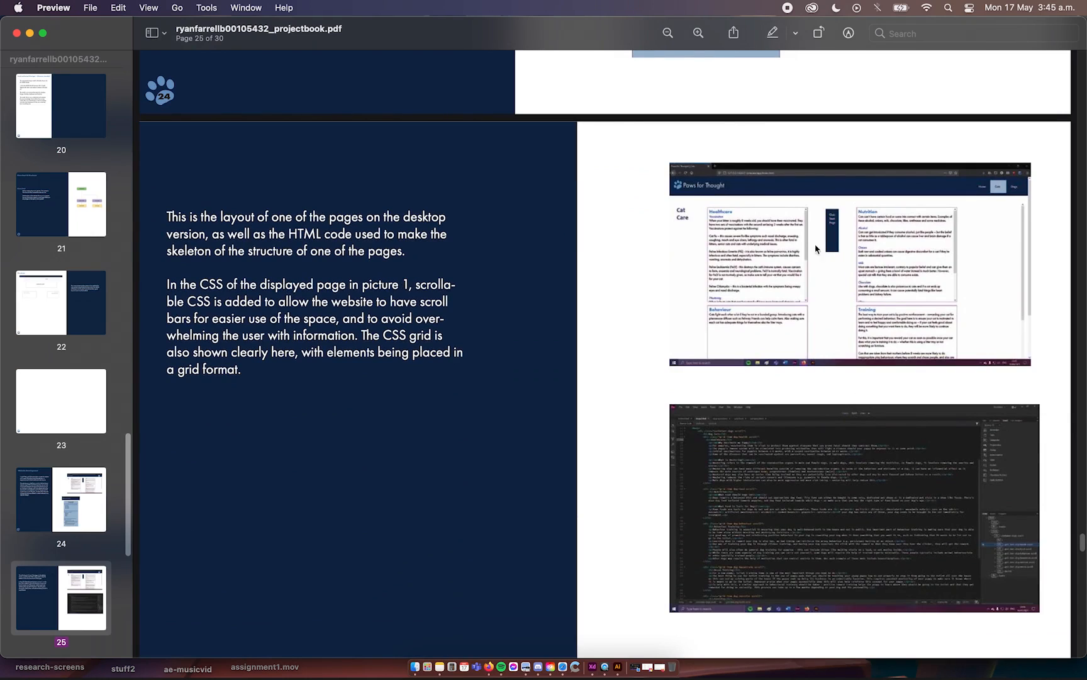
mouse_move(608, 251)
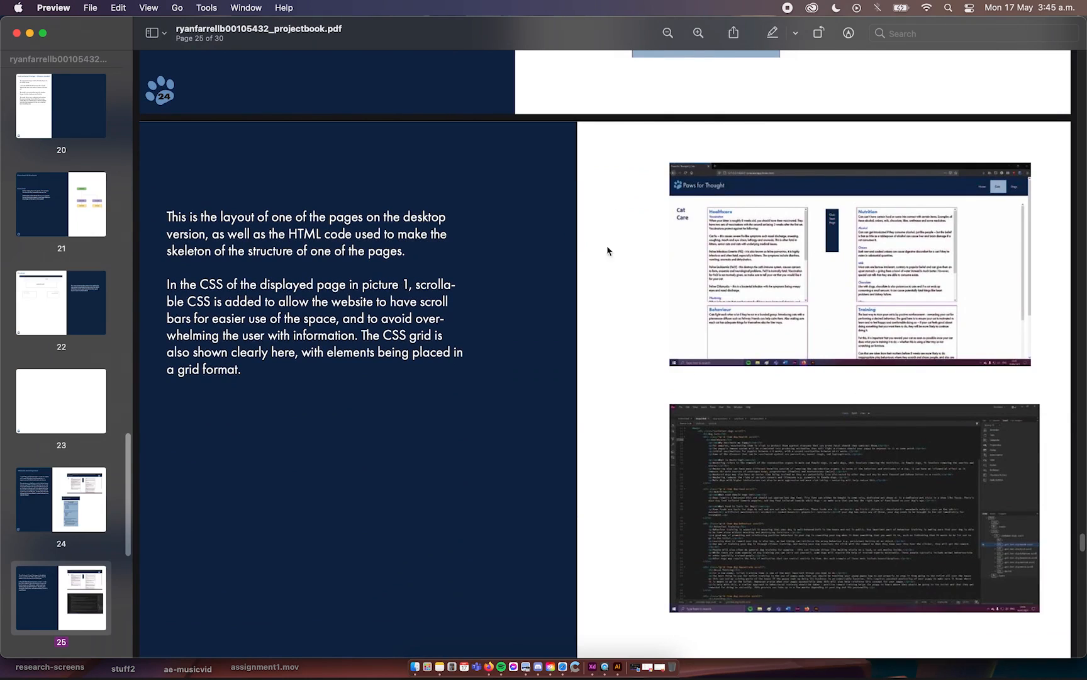
mouse_move(777, 204)
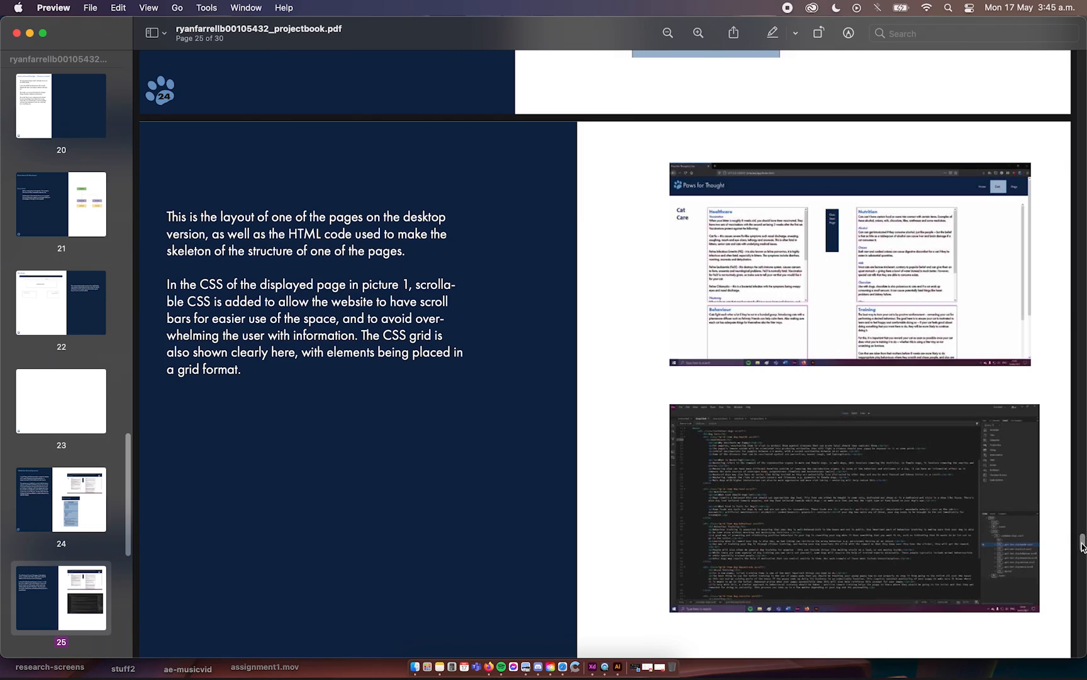
mouse_move(851, 377)
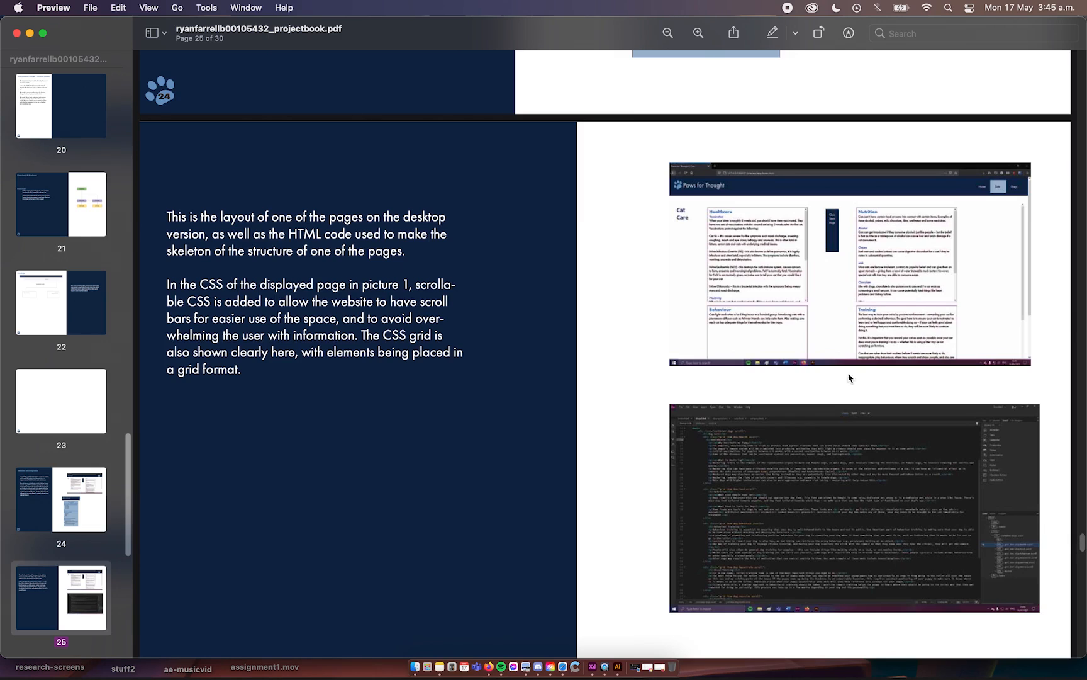
mouse_move(805, 228)
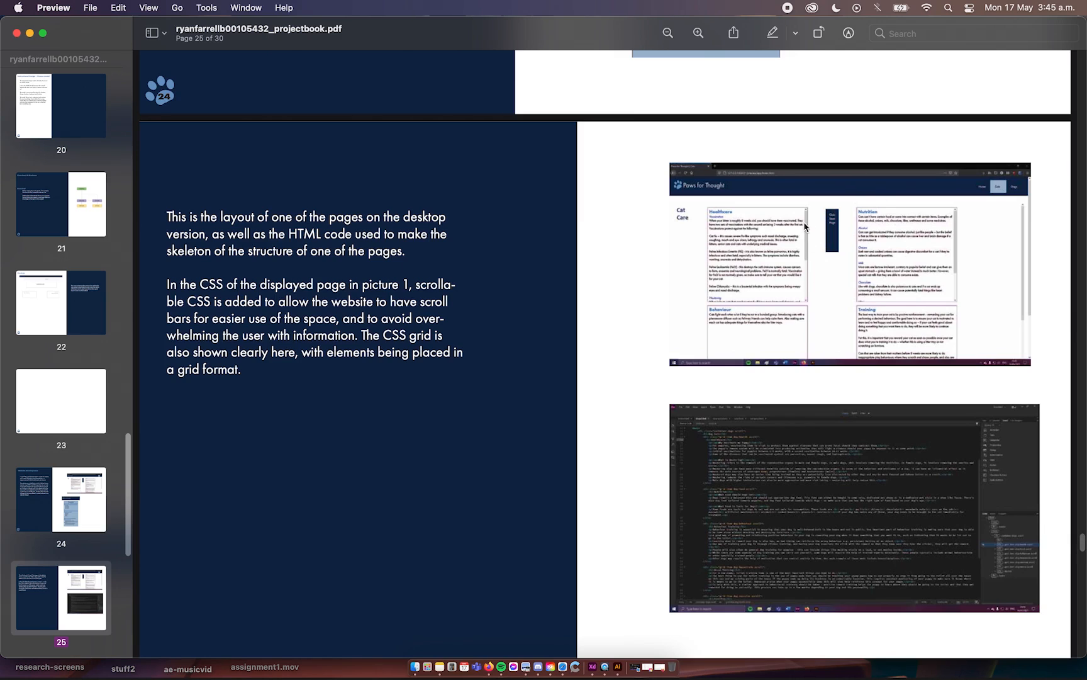
mouse_move(933, 272)
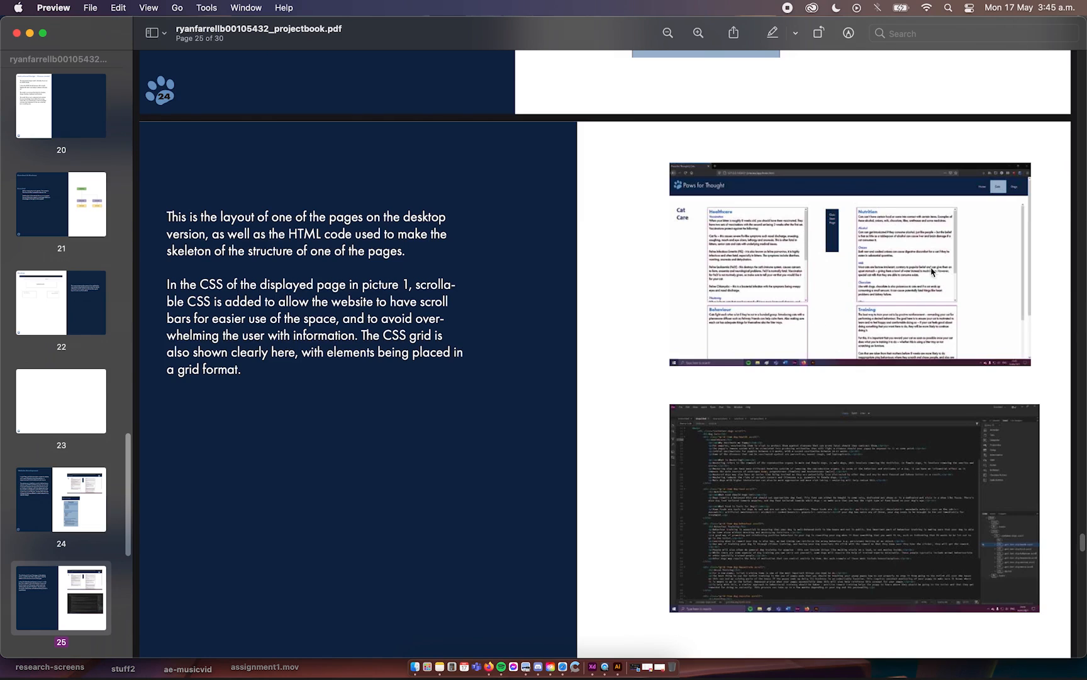
mouse_move(774, 299)
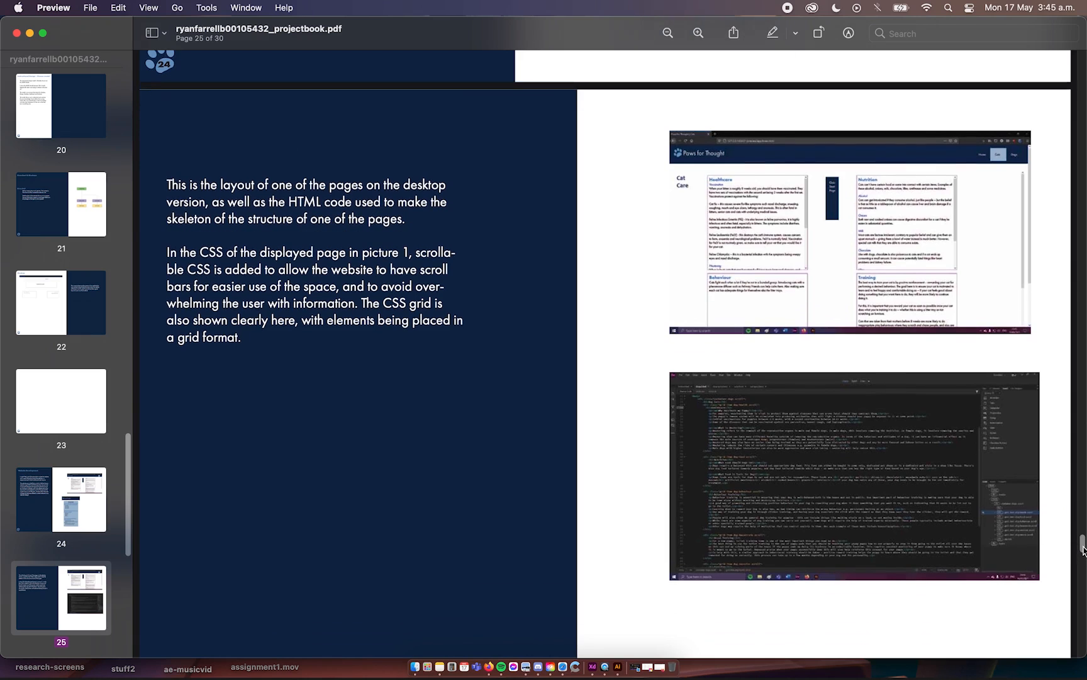
scroll("down", 3)
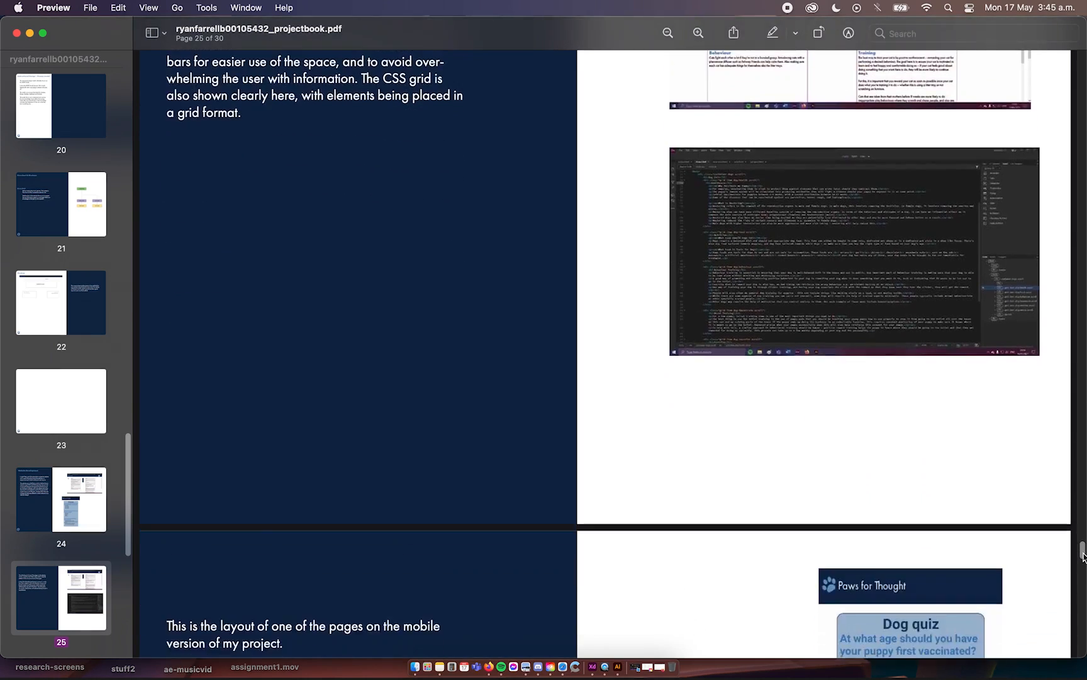
- Scroll through page 26's mobile layout text, Dog quiz image and code screenshot to reach the Testing page
scroll("down", 3)
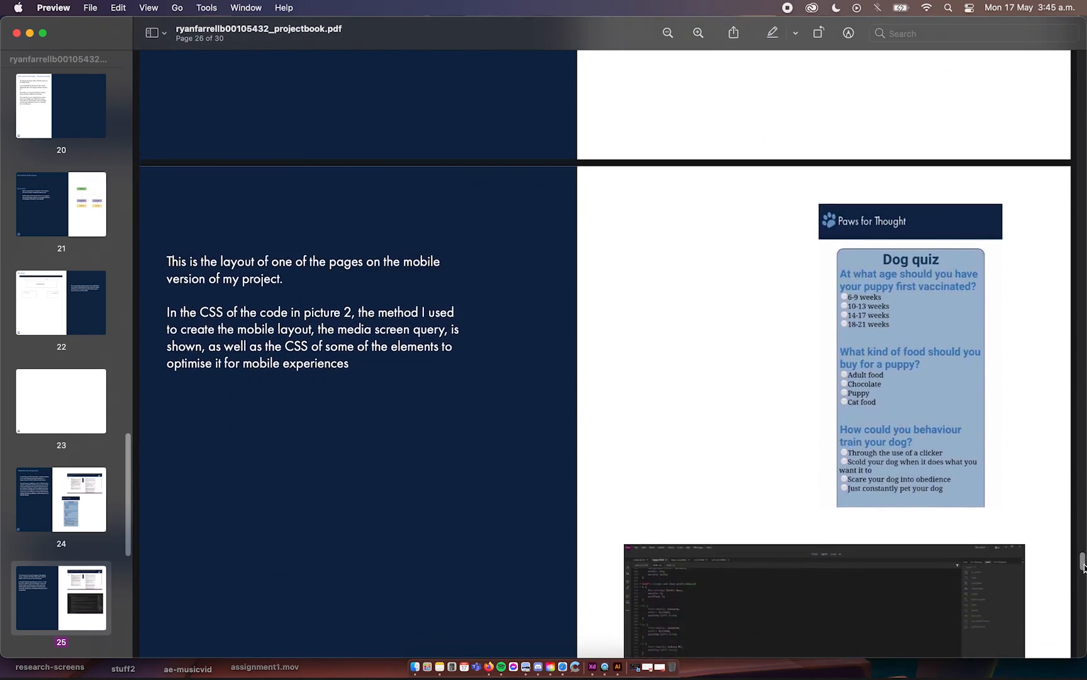
scroll("down", 3)
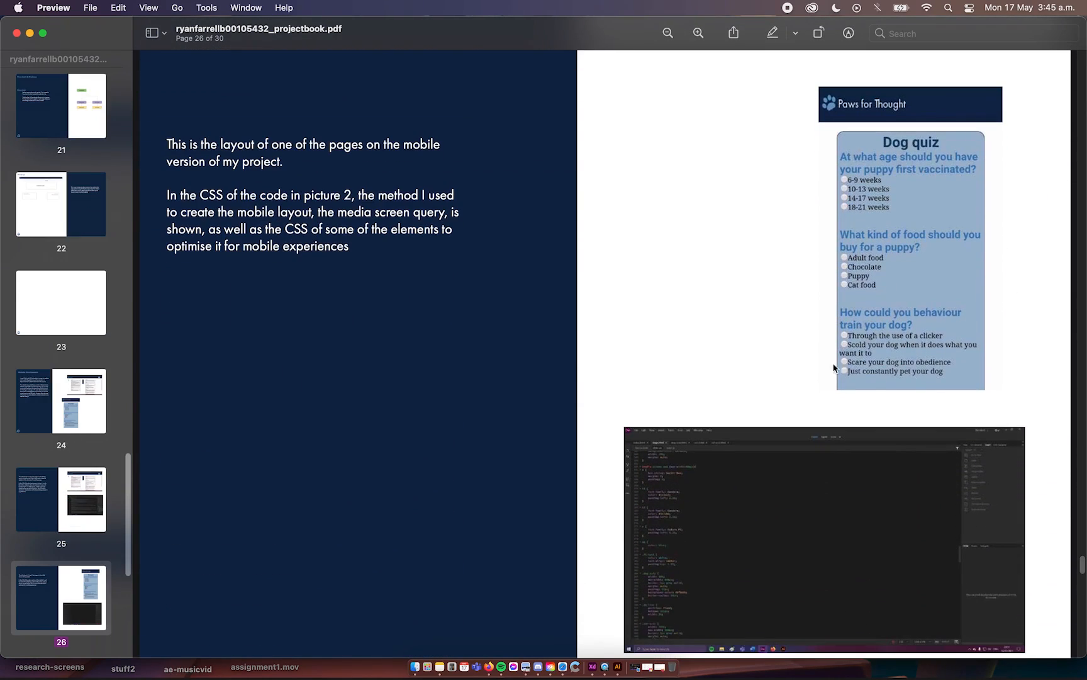
mouse_move(639, 470)
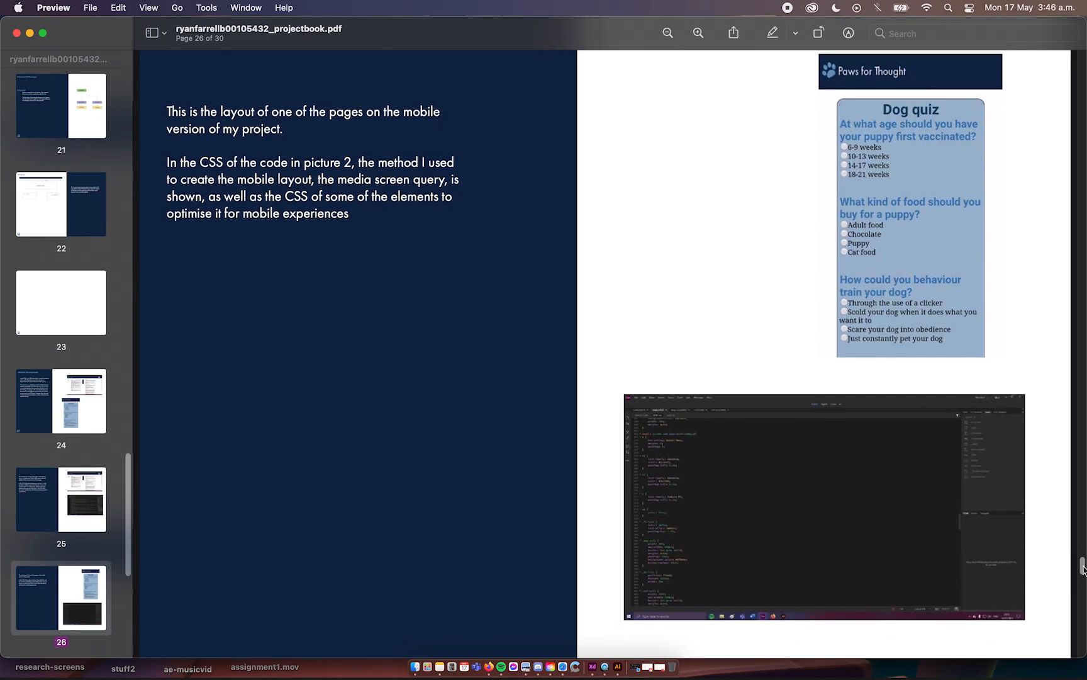
scroll("down", 3)
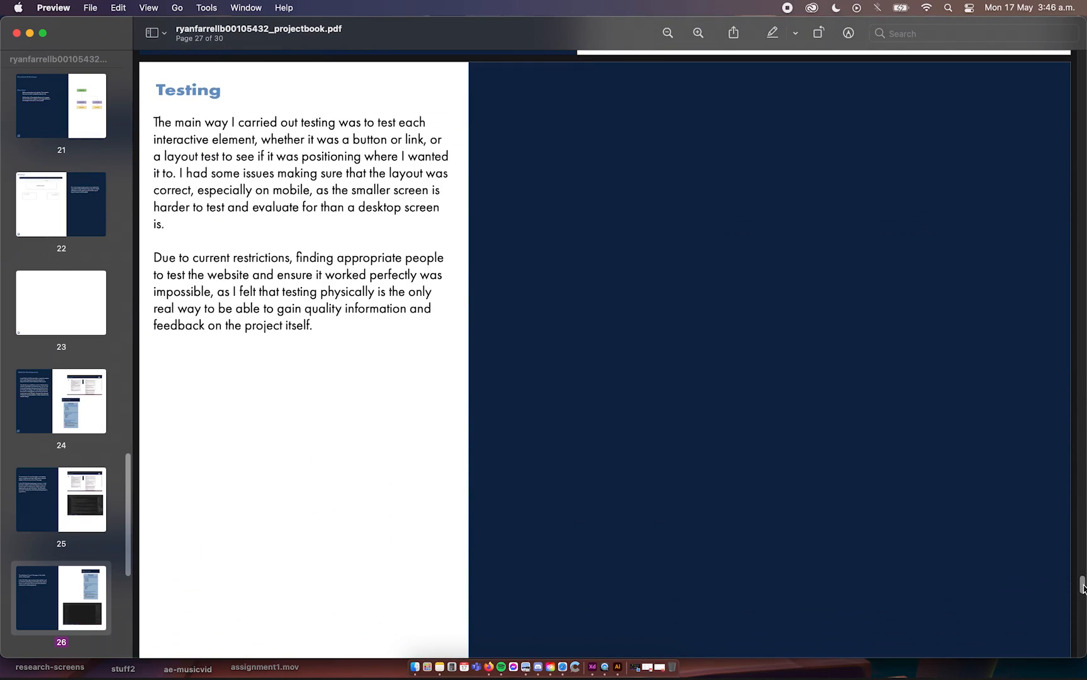
- Scroll back over the Testing section on page 27, then continue down to the Conclusion page
scroll("up", 3)
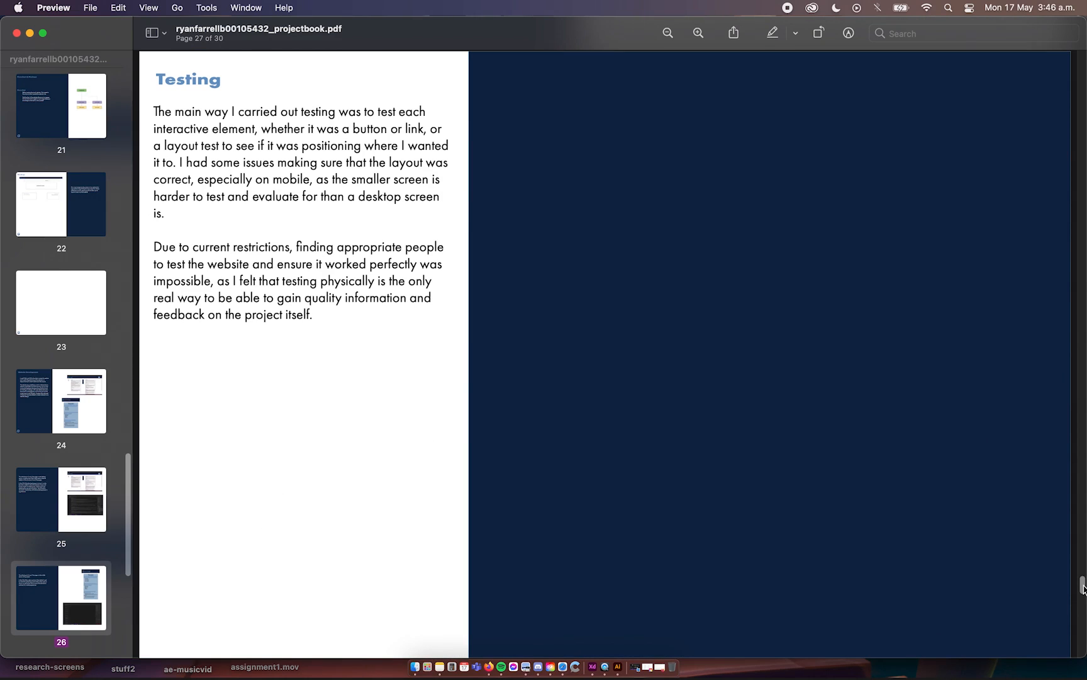
scroll("up", 3)
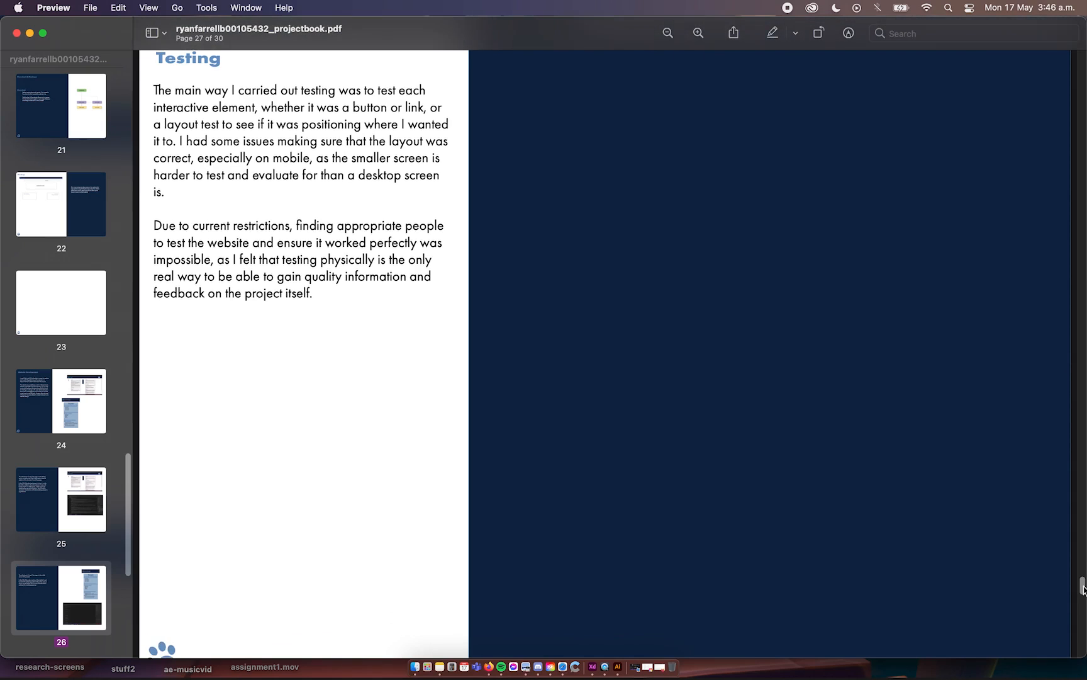
scroll("up", 3)
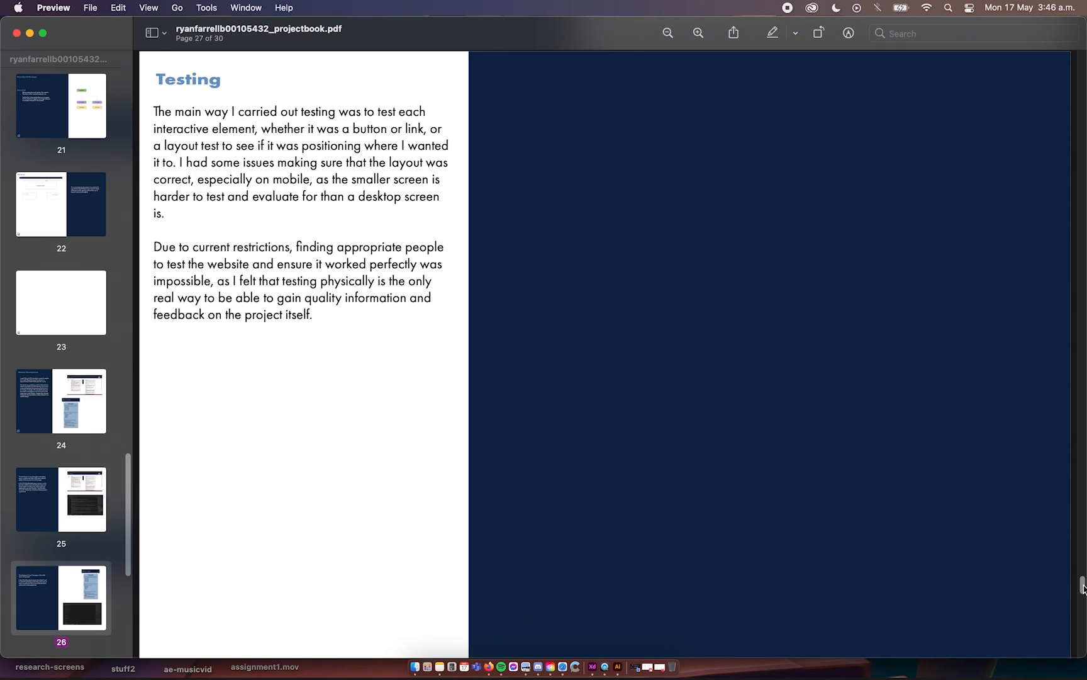
scroll("down", 3)
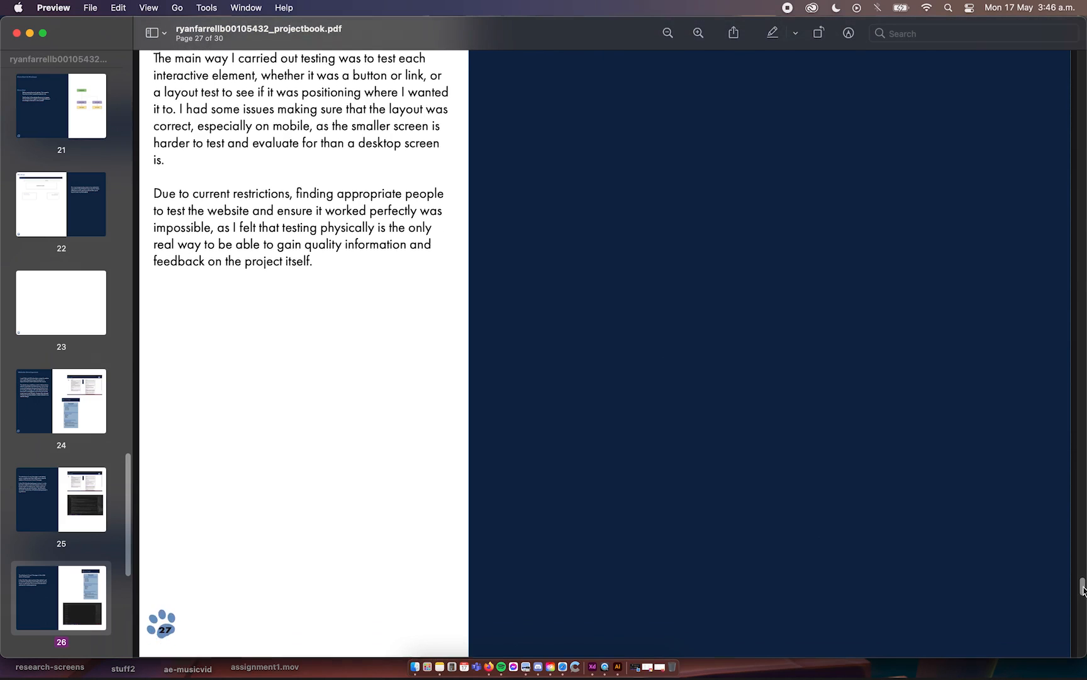
scroll("down", 3)
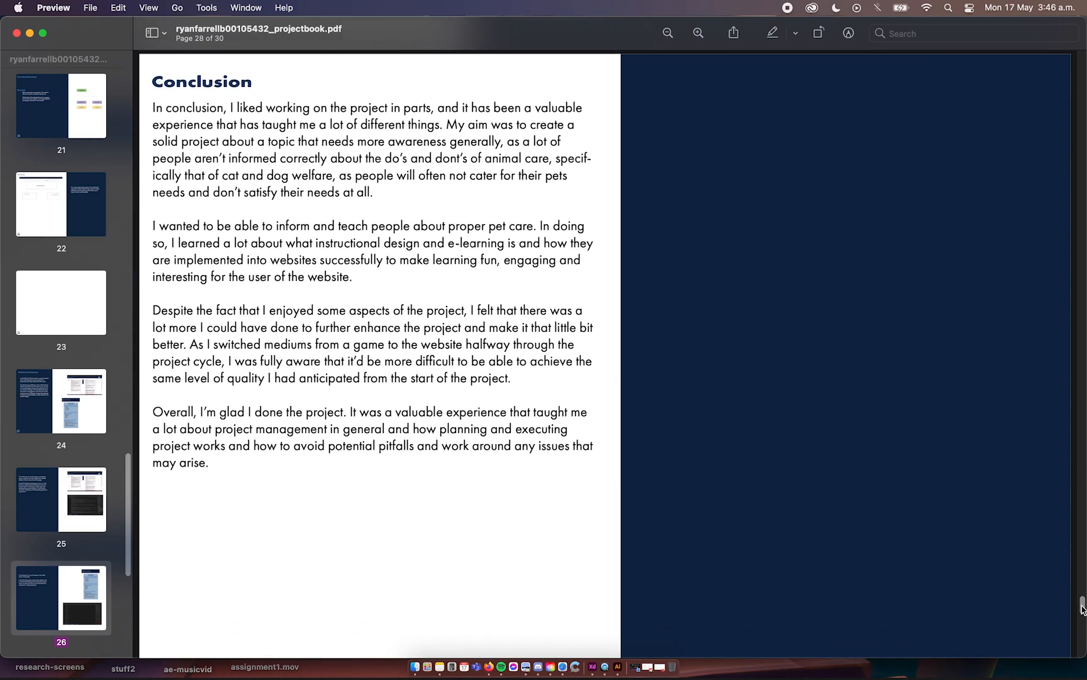
- Scroll through the Conclusion on page 28 until the References page begins to appear below
scroll("down", 3)
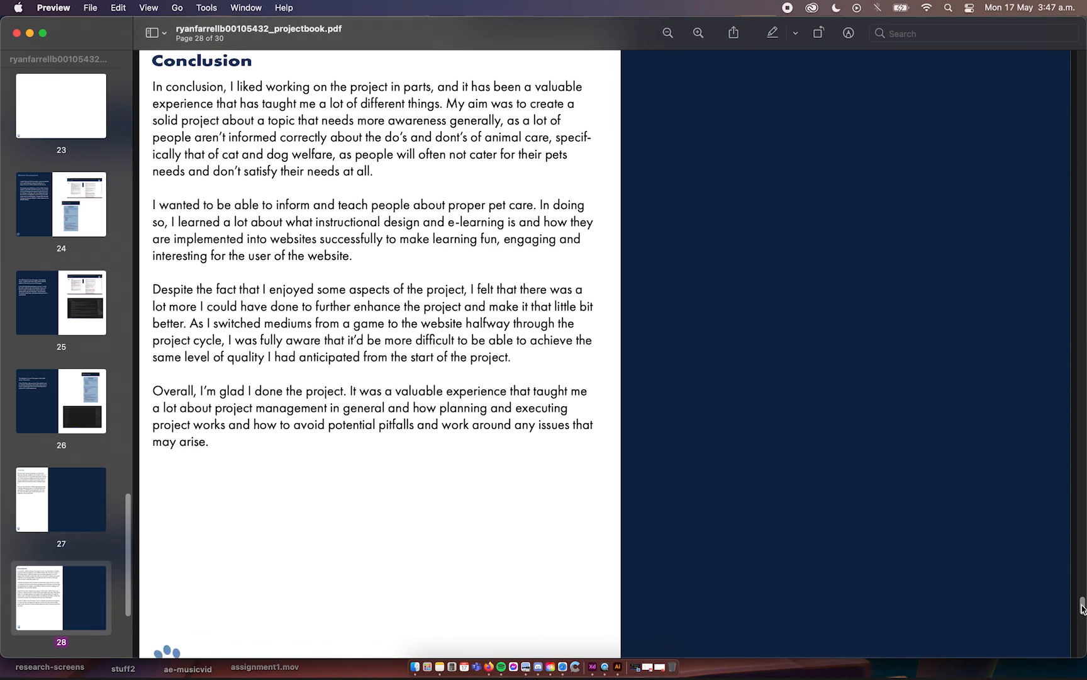
scroll("up", 3)
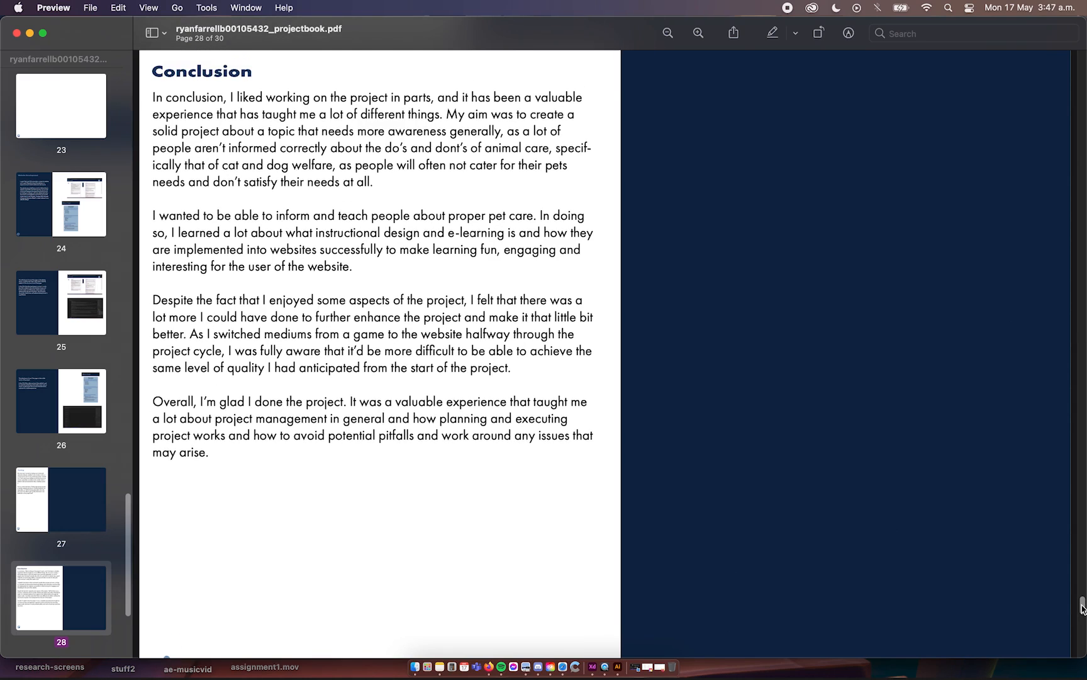
scroll("down", 3)
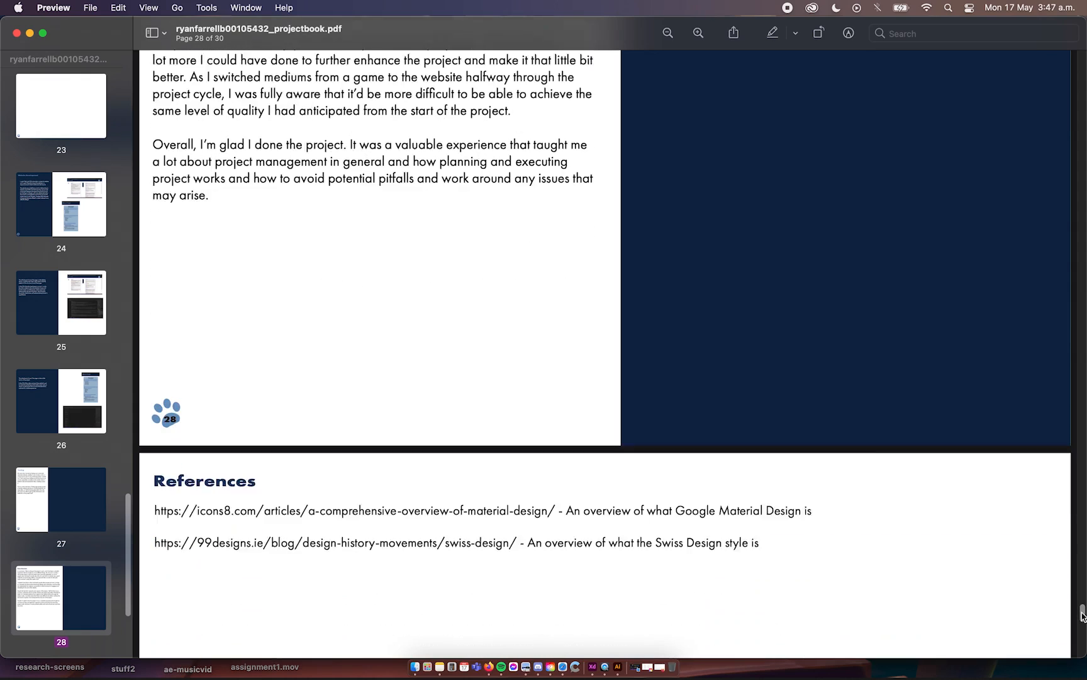
- Scroll to page 29, the References page with the Material Design and Swiss Design article links
scroll("down", 3)
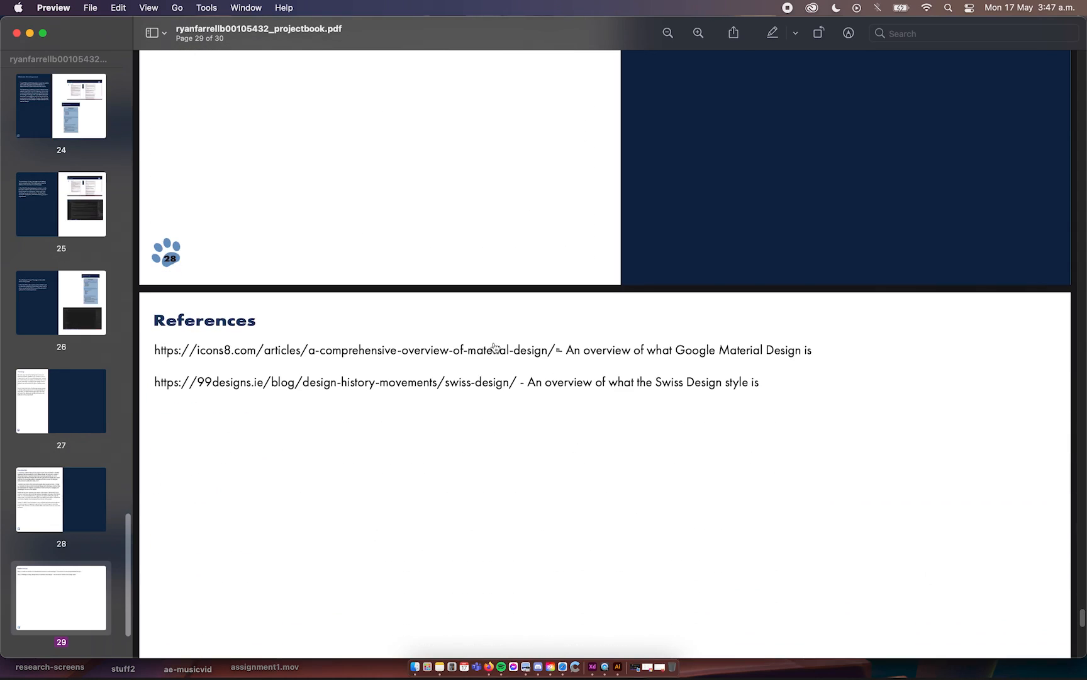
mouse_move(475, 392)
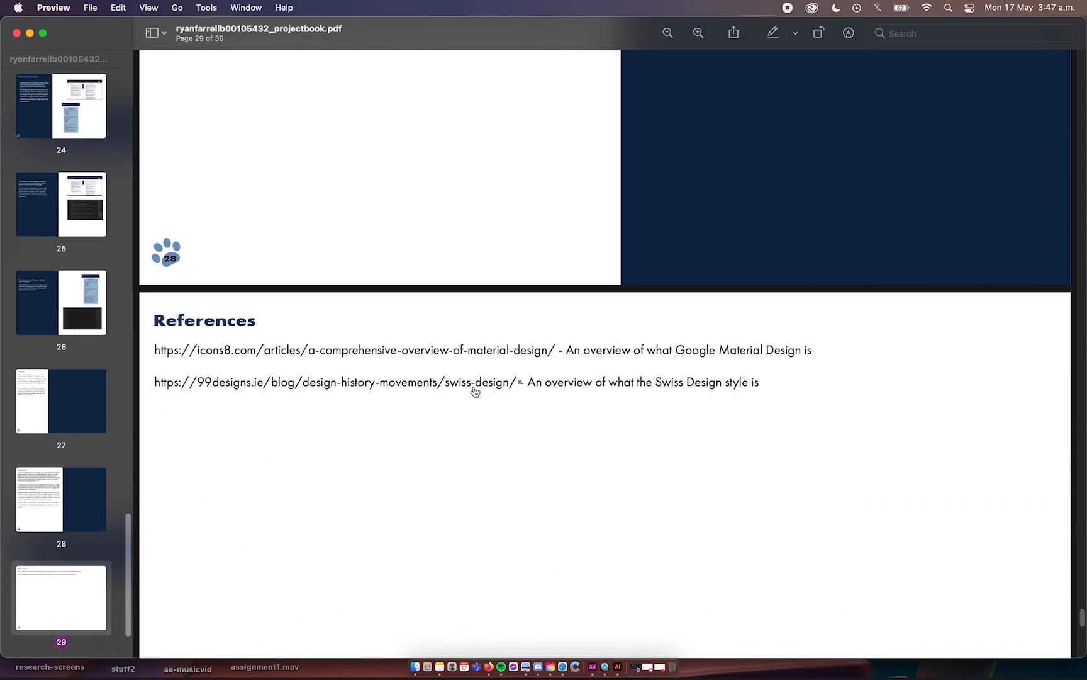
mouse_move(1080, 617)
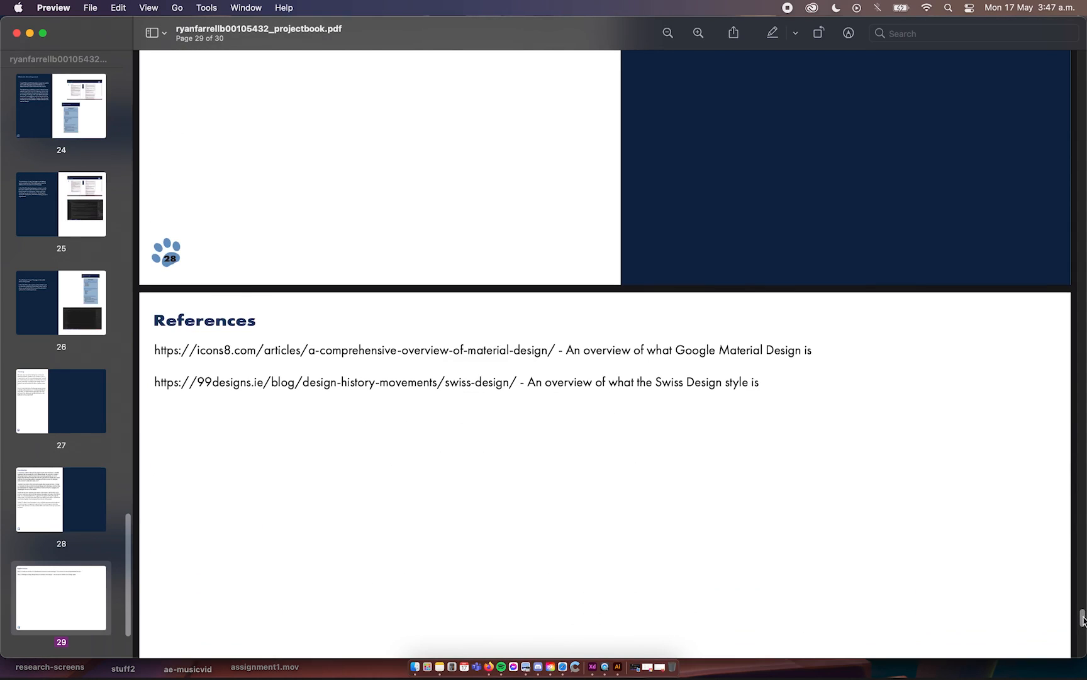